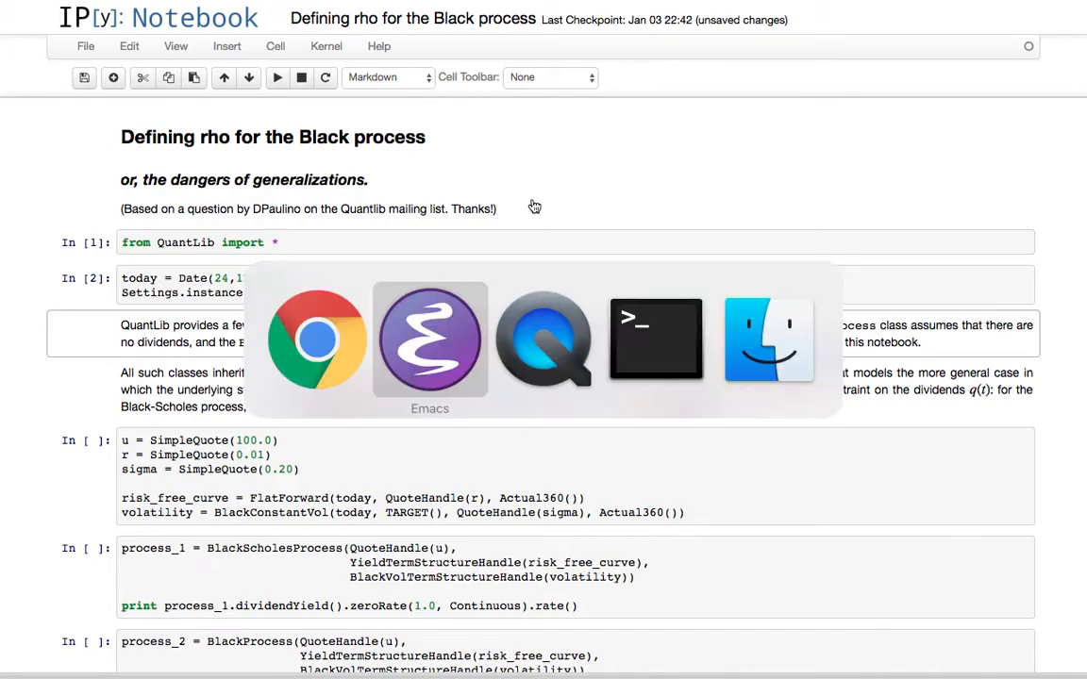
Bring Emacs forward showing blackscholesprocess.hpp at the GeneralizedBlackScholesProcess class declaration
click(430, 340)
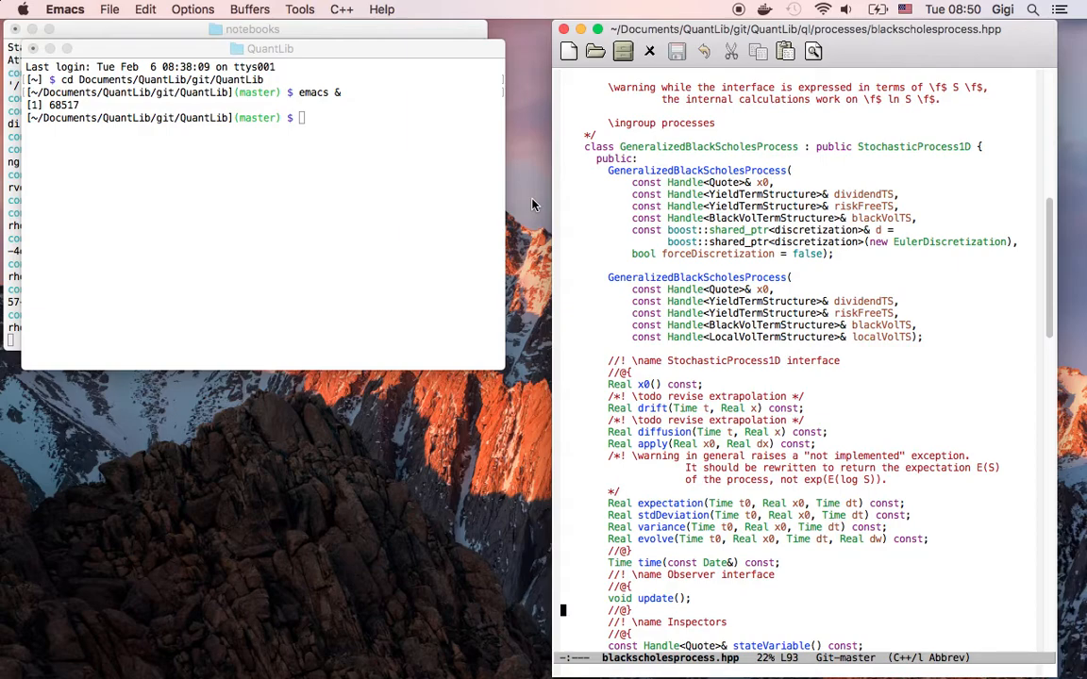
mouse_move(858, 52)
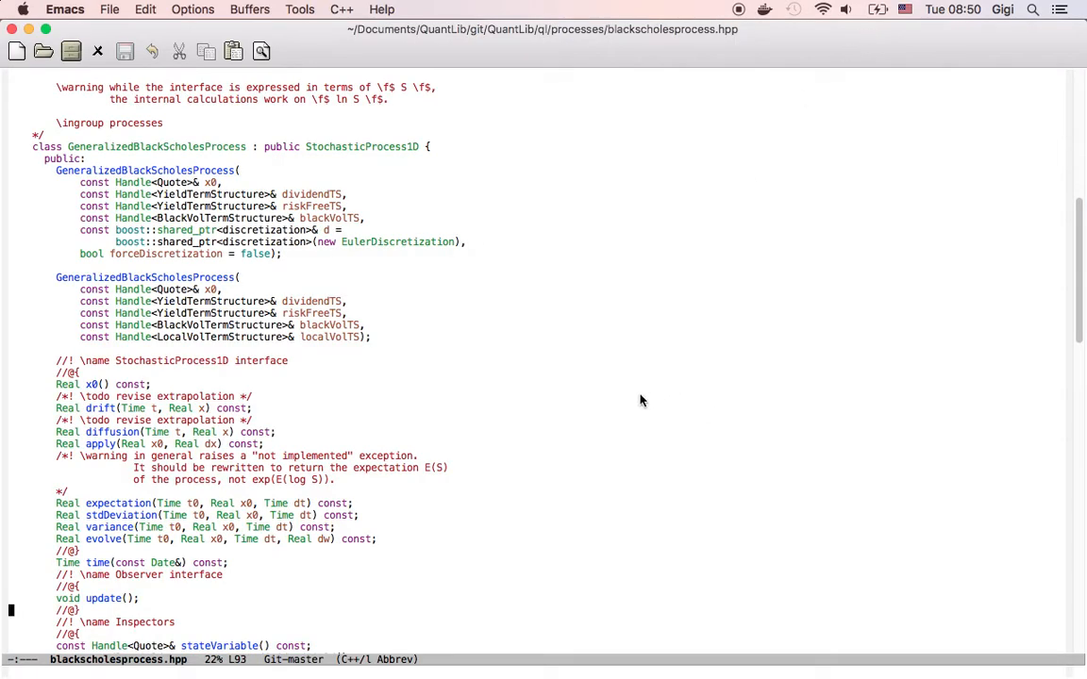
mouse_move(321, 164)
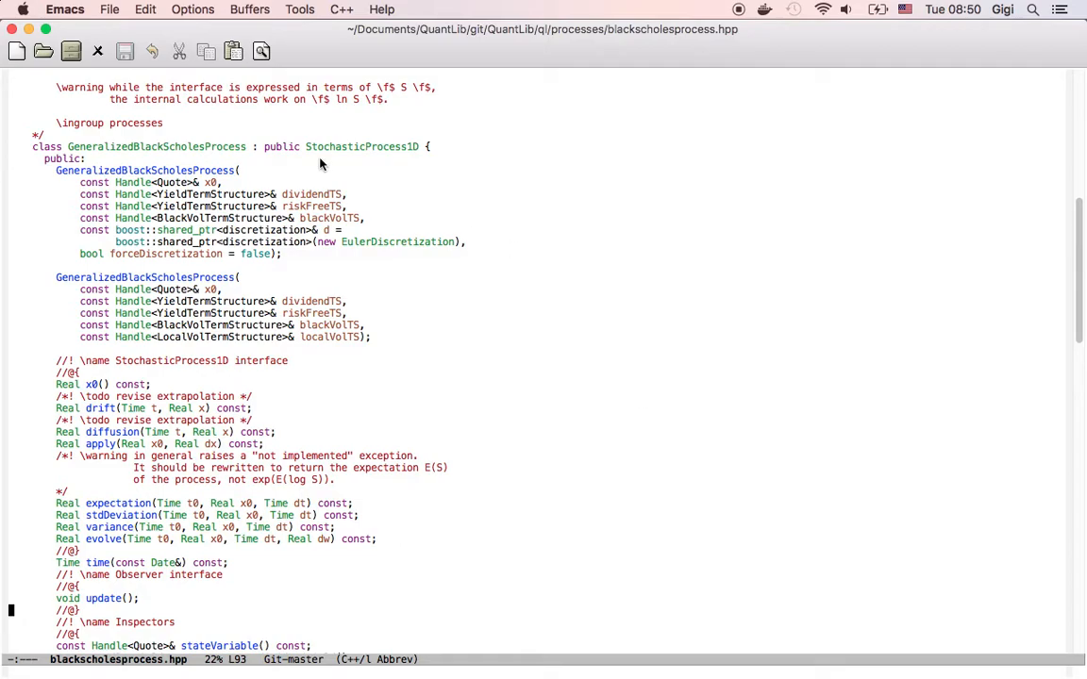
mouse_move(523, 385)
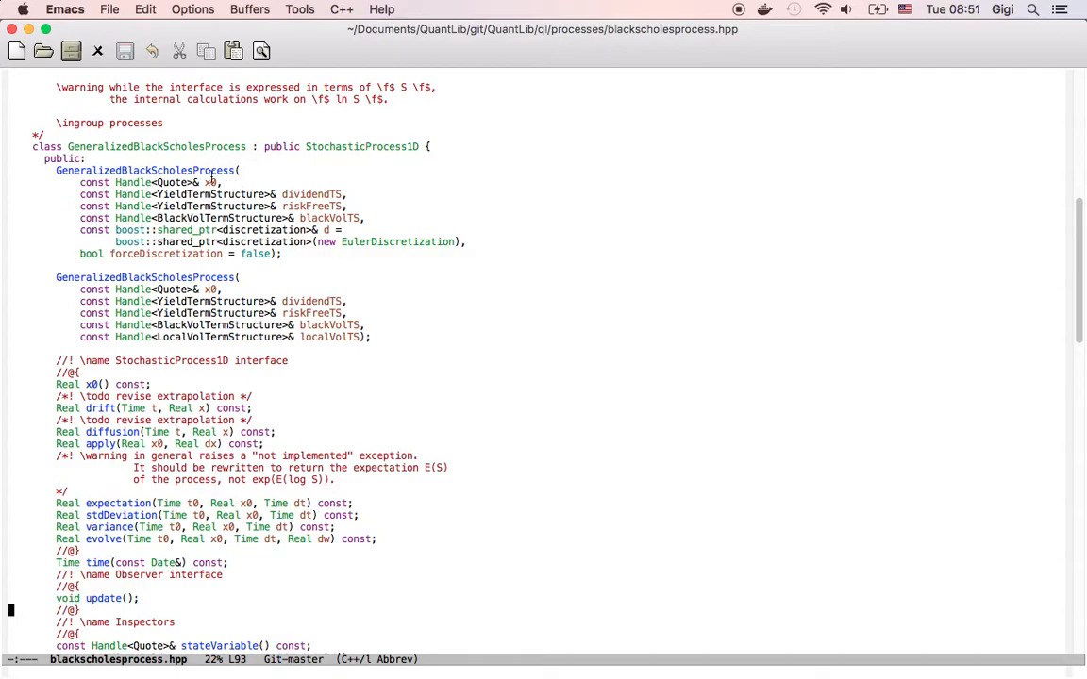
mouse_move(224, 182)
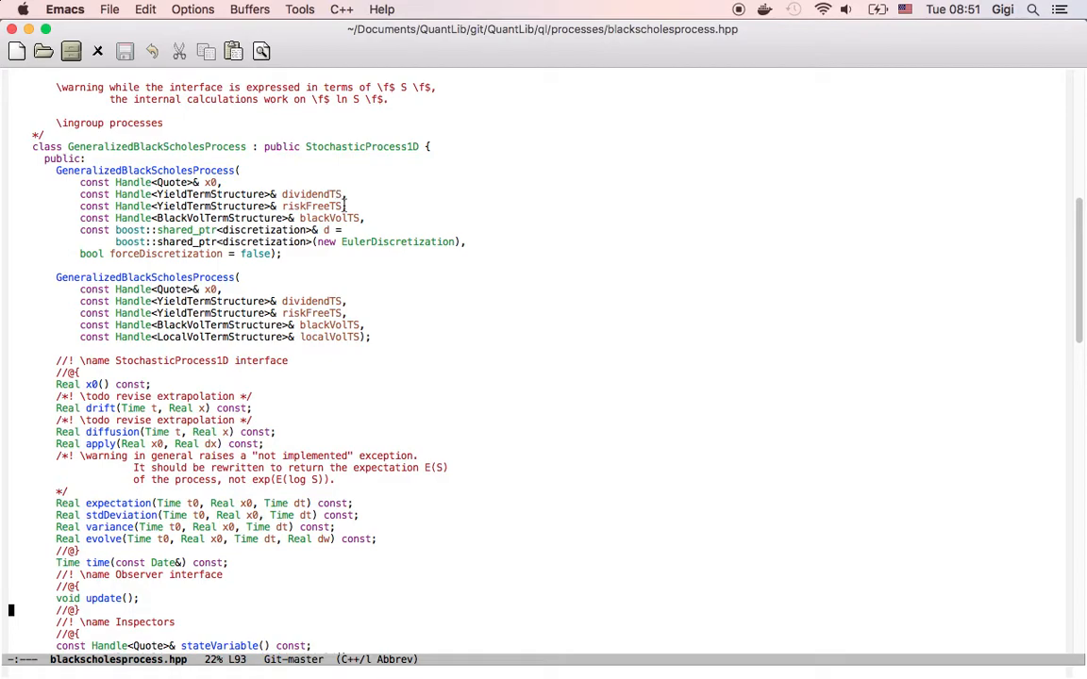
mouse_move(498, 209)
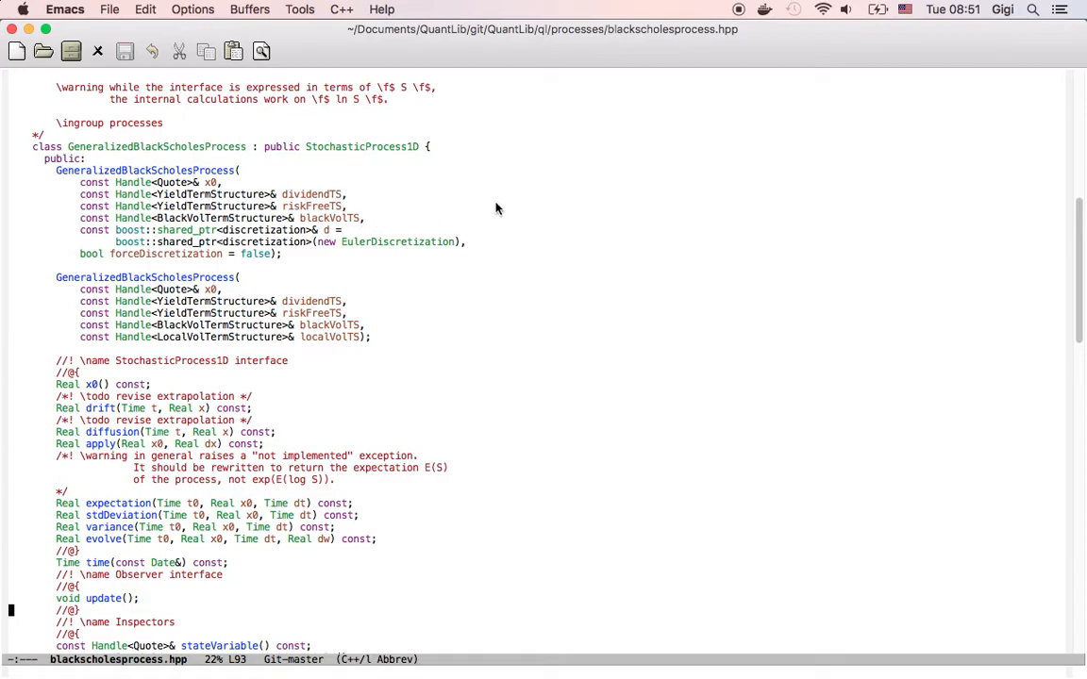
Scroll down to the BlackScholesProcess class declaration and its constructor arguments
scroll(down, 3)
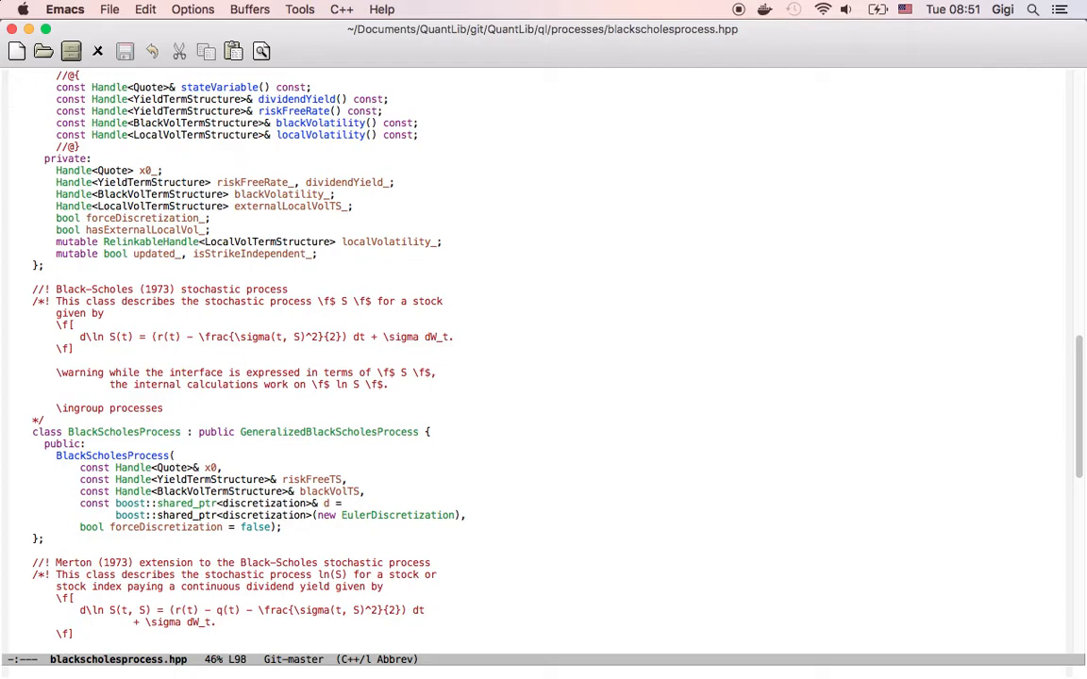
mouse_move(405, 410)
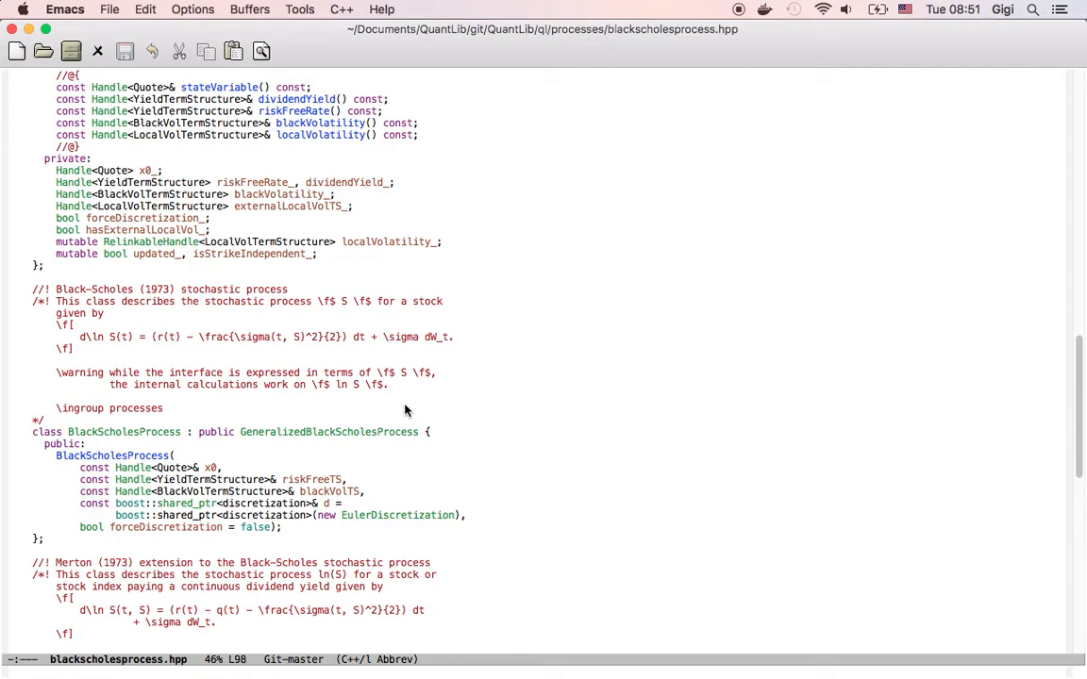
mouse_move(505, 481)
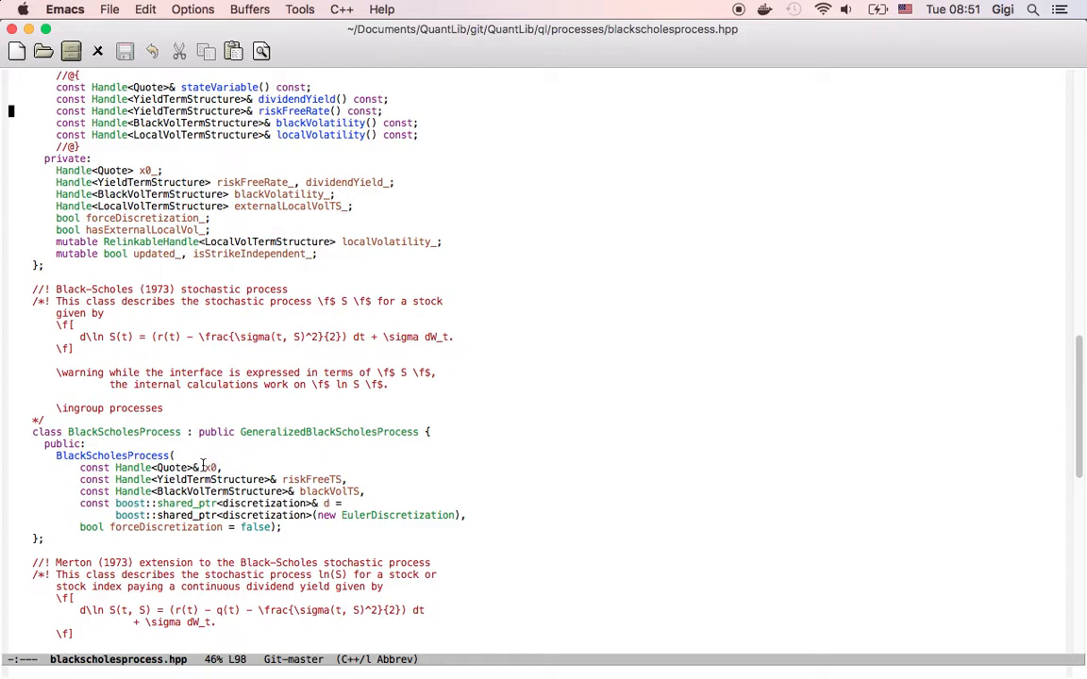
mouse_move(376, 481)
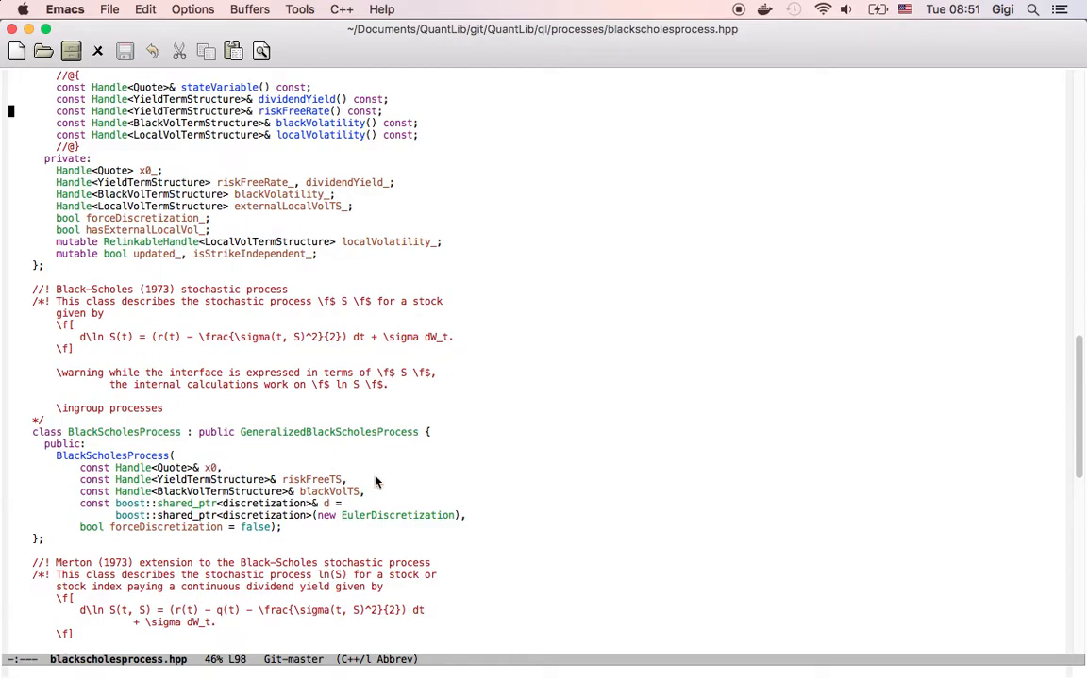
mouse_move(503, 492)
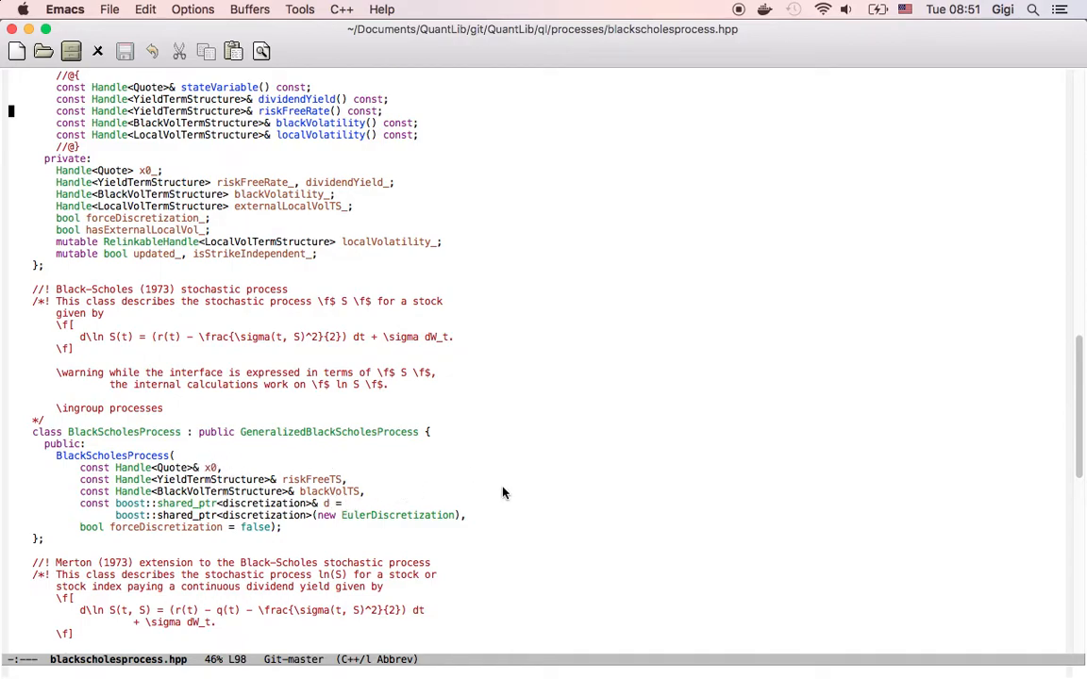
Scroll further to the BlackScholesMertonProcess and BlackProcess class declarations
scroll(down, 3)
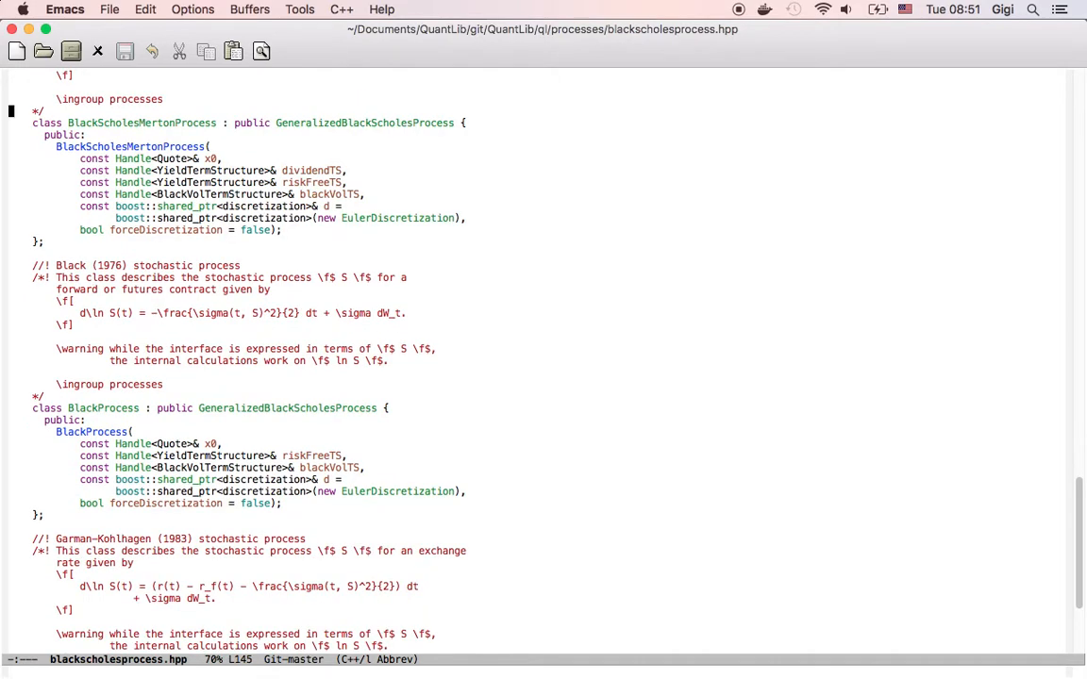
mouse_move(172, 395)
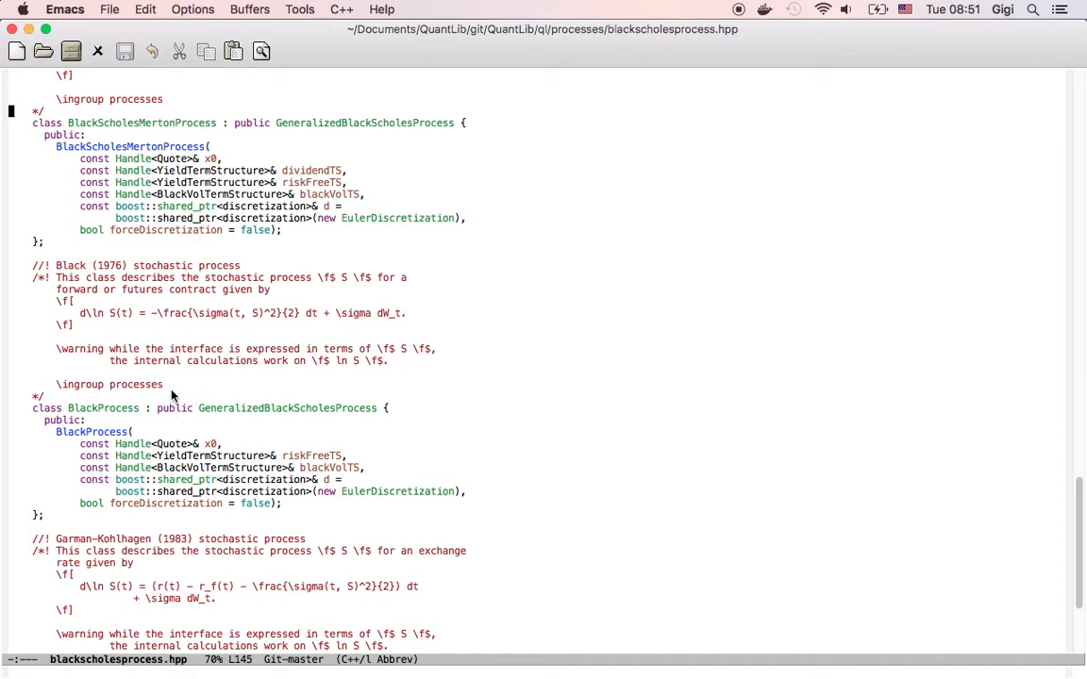
mouse_move(391, 465)
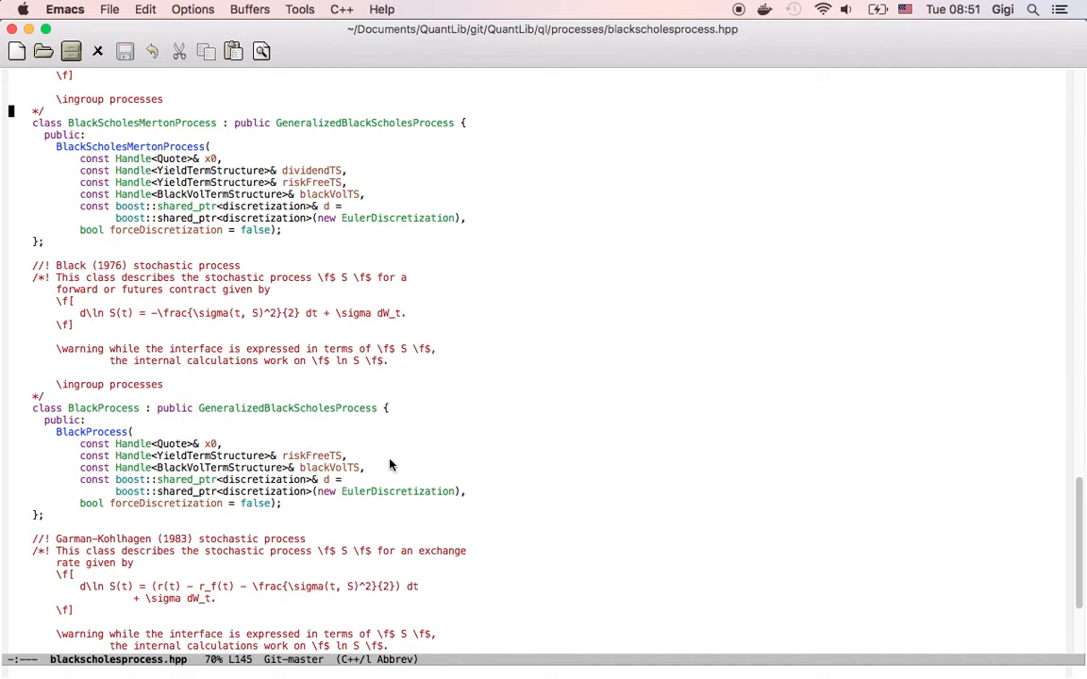
mouse_move(246, 436)
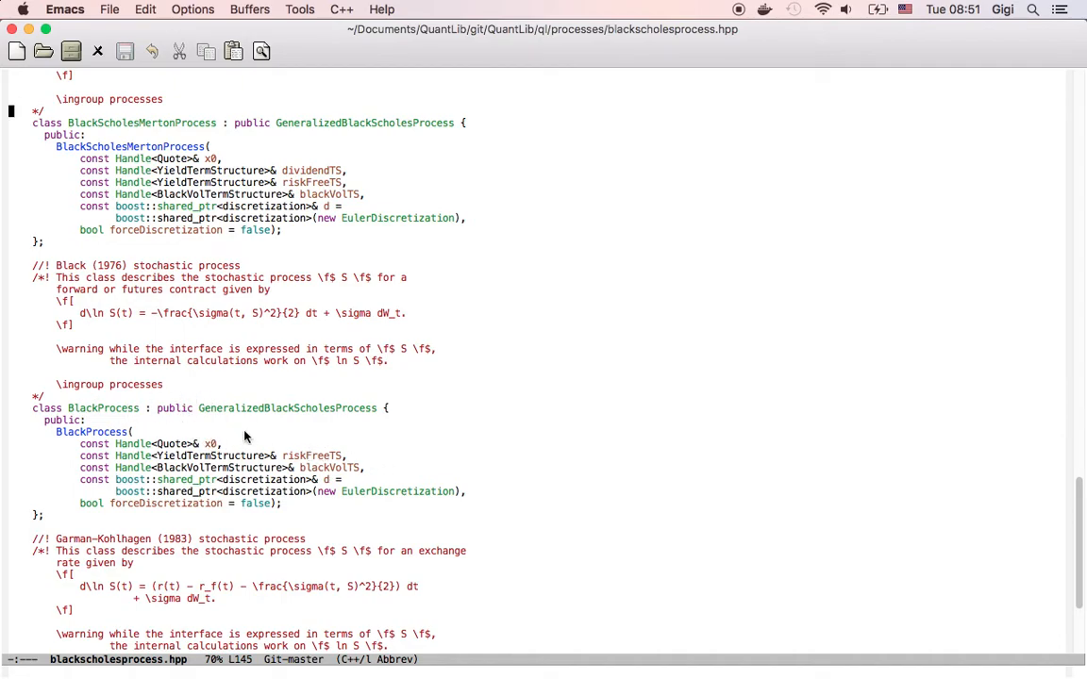
mouse_move(519, 446)
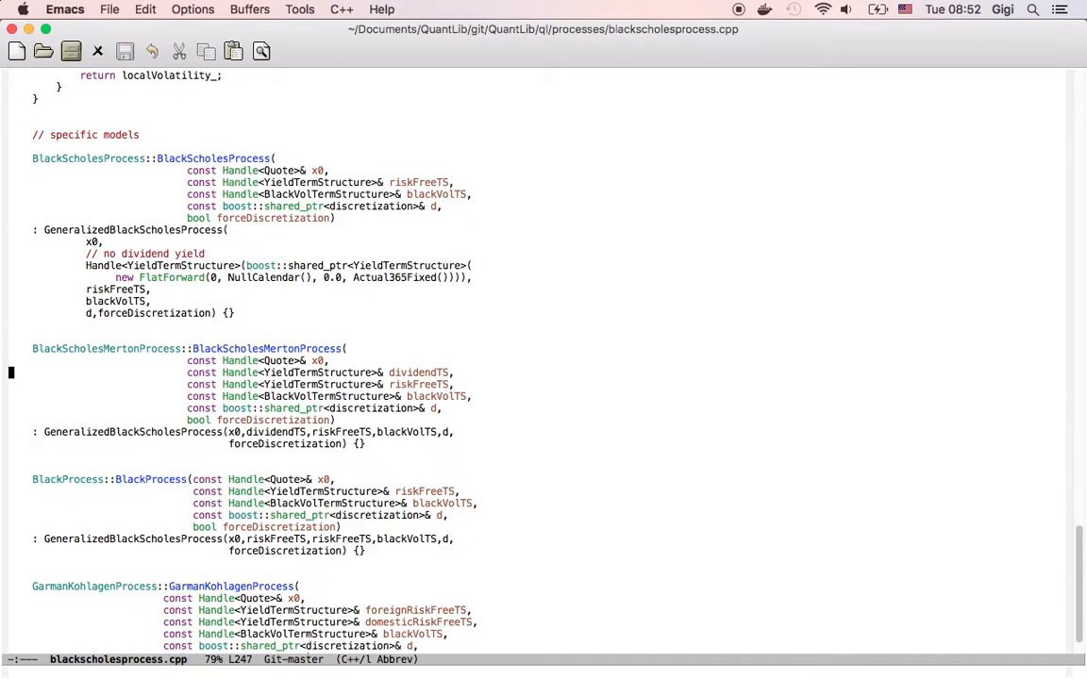
mouse_move(226, 146)
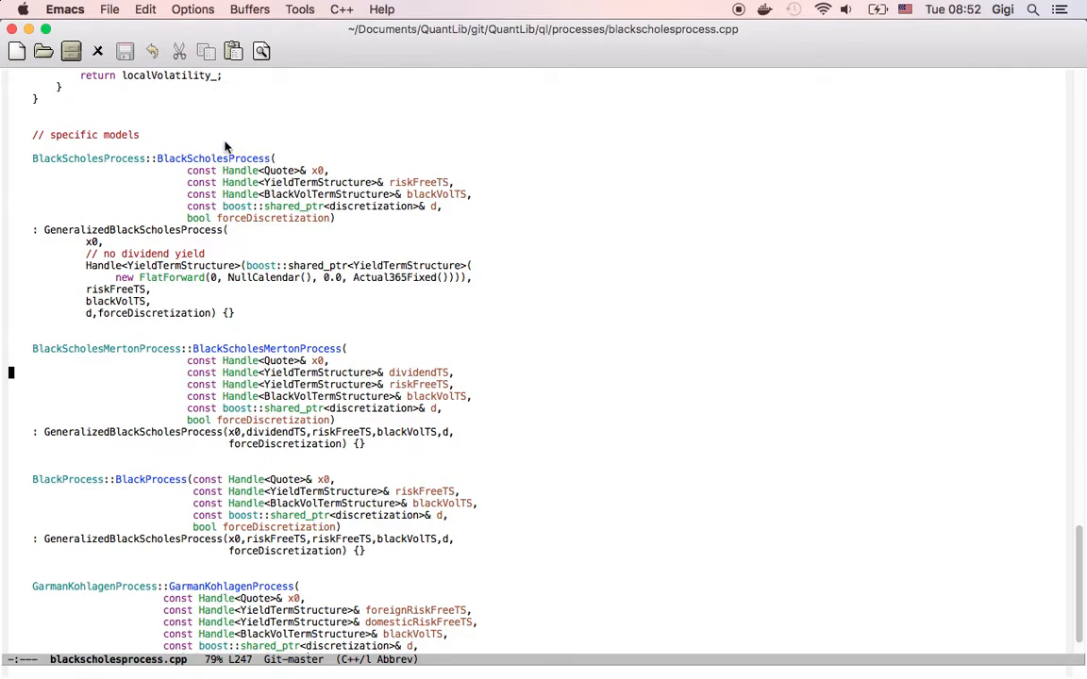
mouse_move(194, 226)
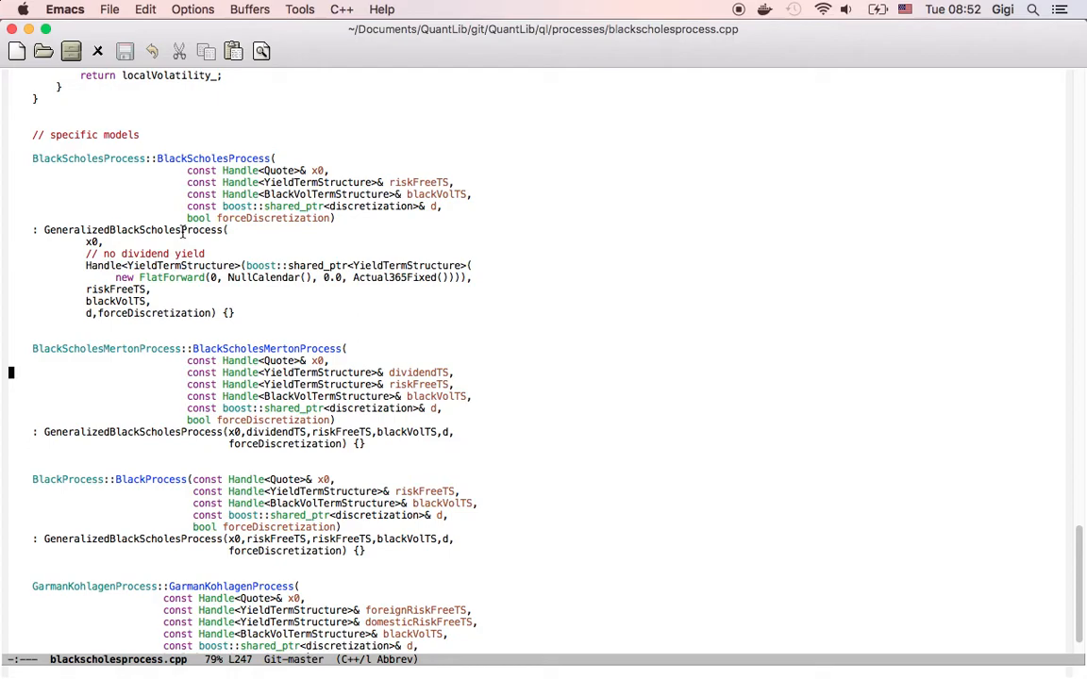
mouse_move(176, 265)
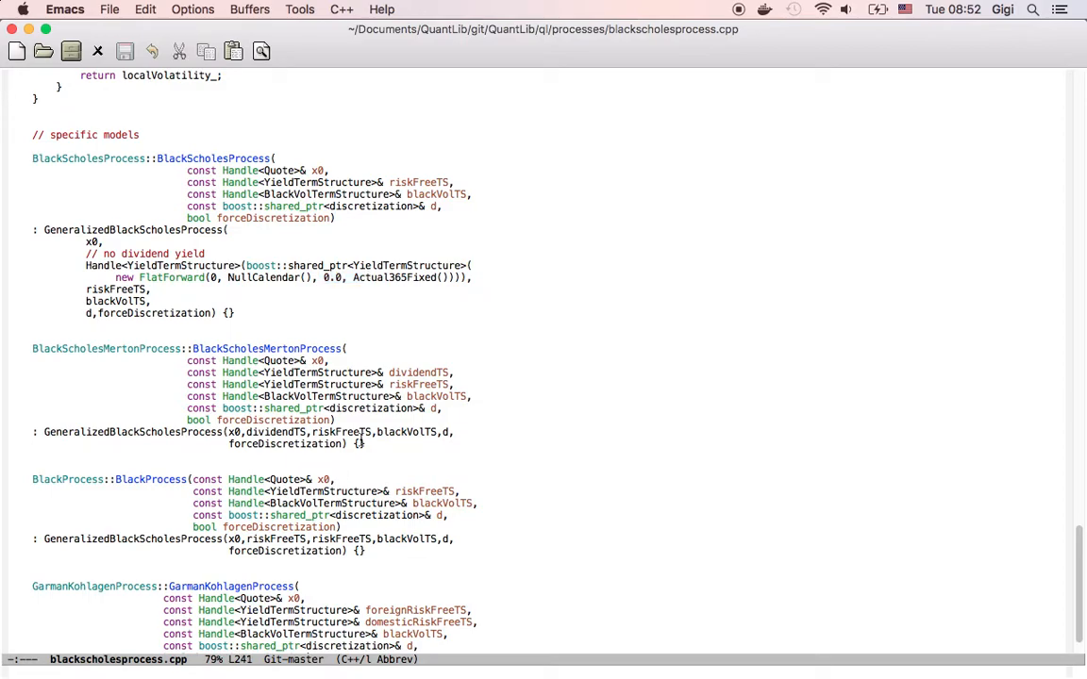
mouse_move(177, 541)
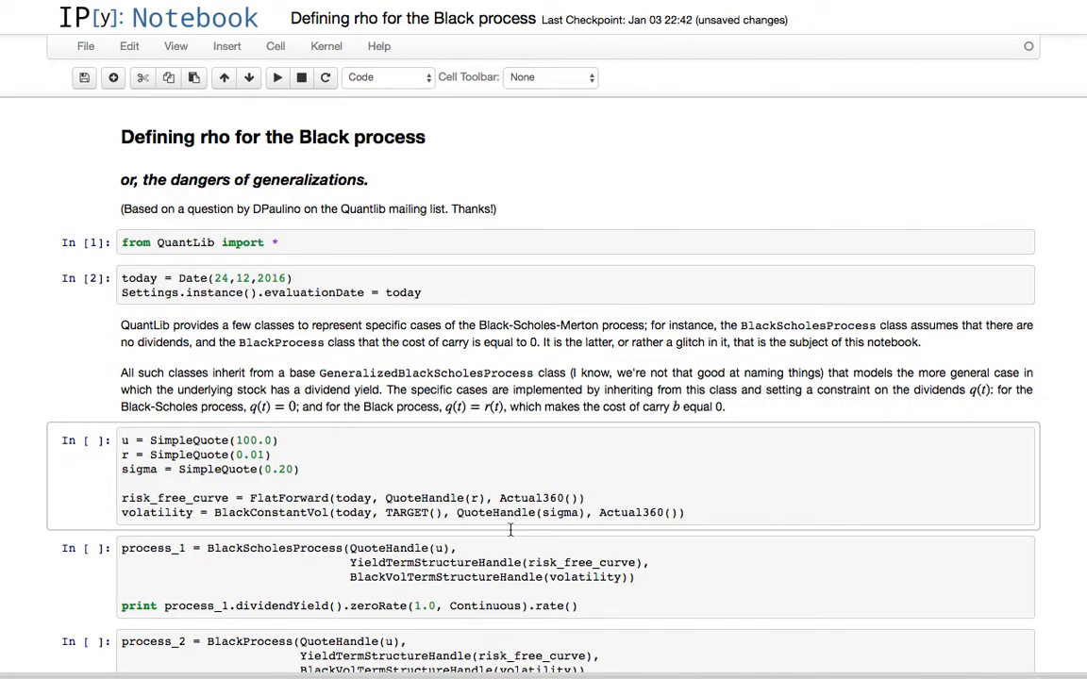
Scroll past the quote setup cell to the process_1, process_2 and option_1 cells
scroll(down, 3)
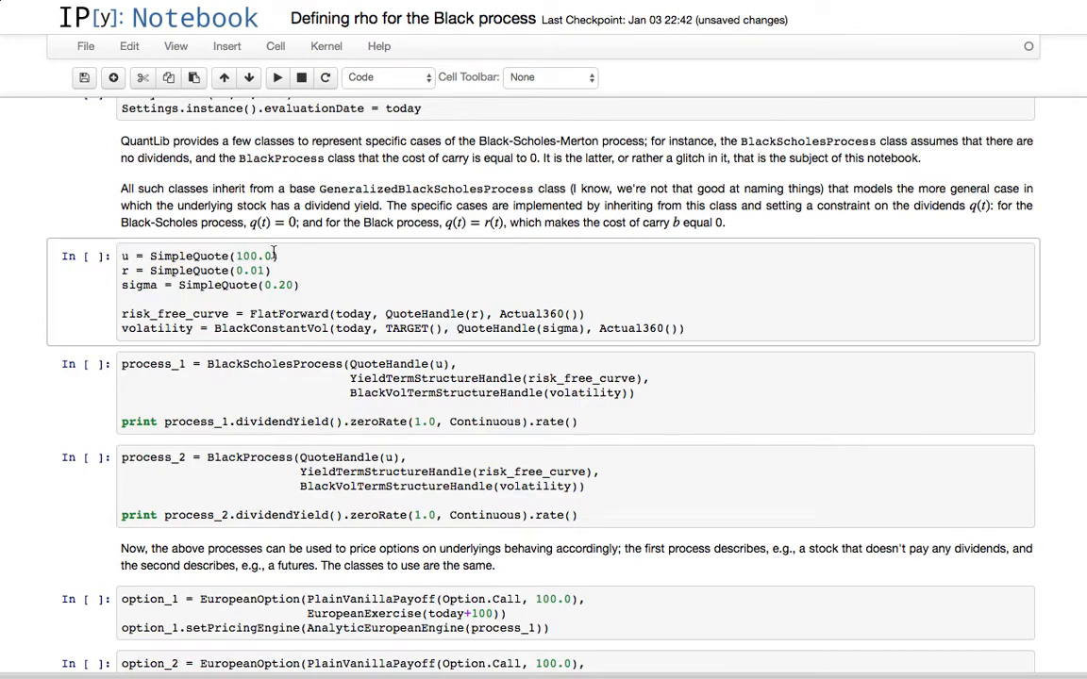
mouse_move(165, 271)
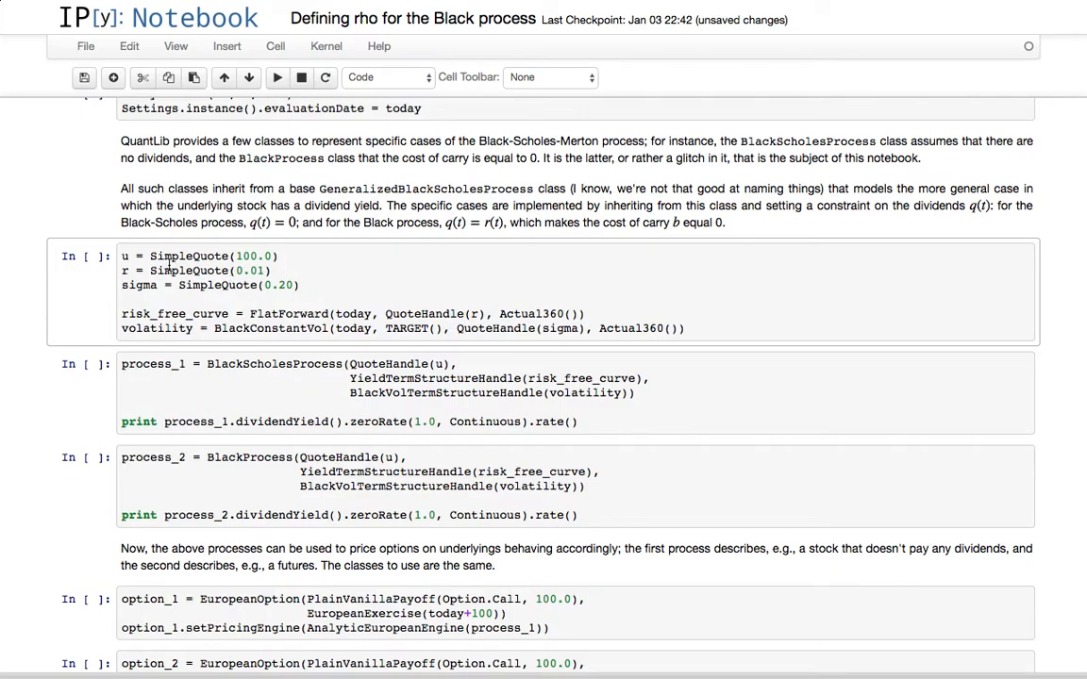
mouse_move(364, 298)
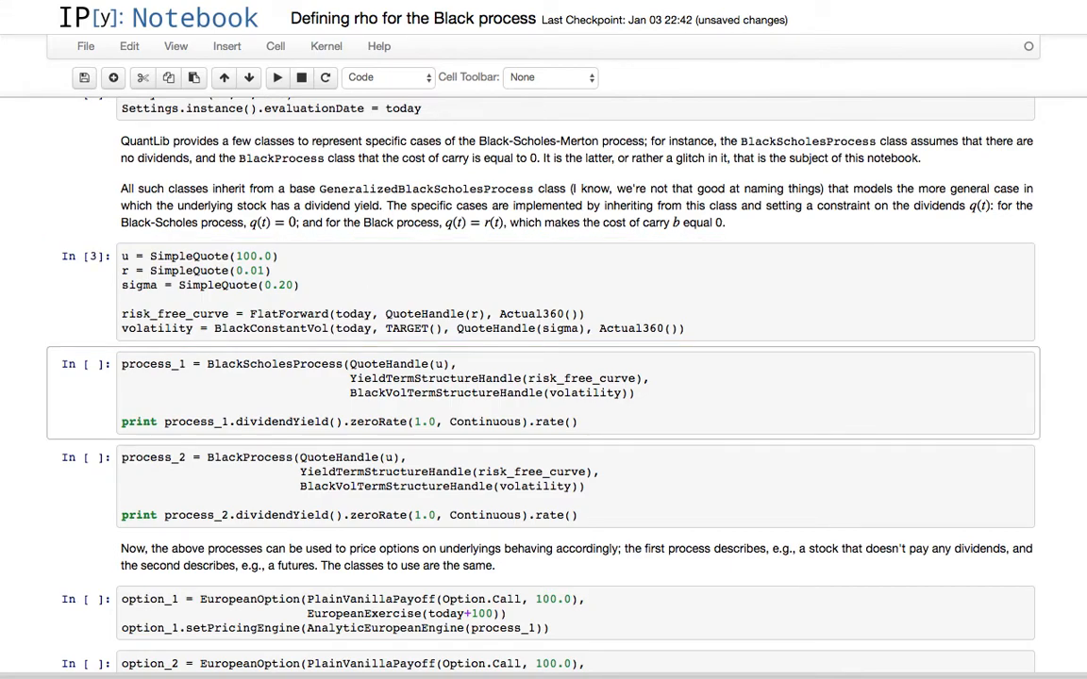
Run the process_2 BlackProcess cell so its dividend yield prints 0.01
scroll(down, 3)
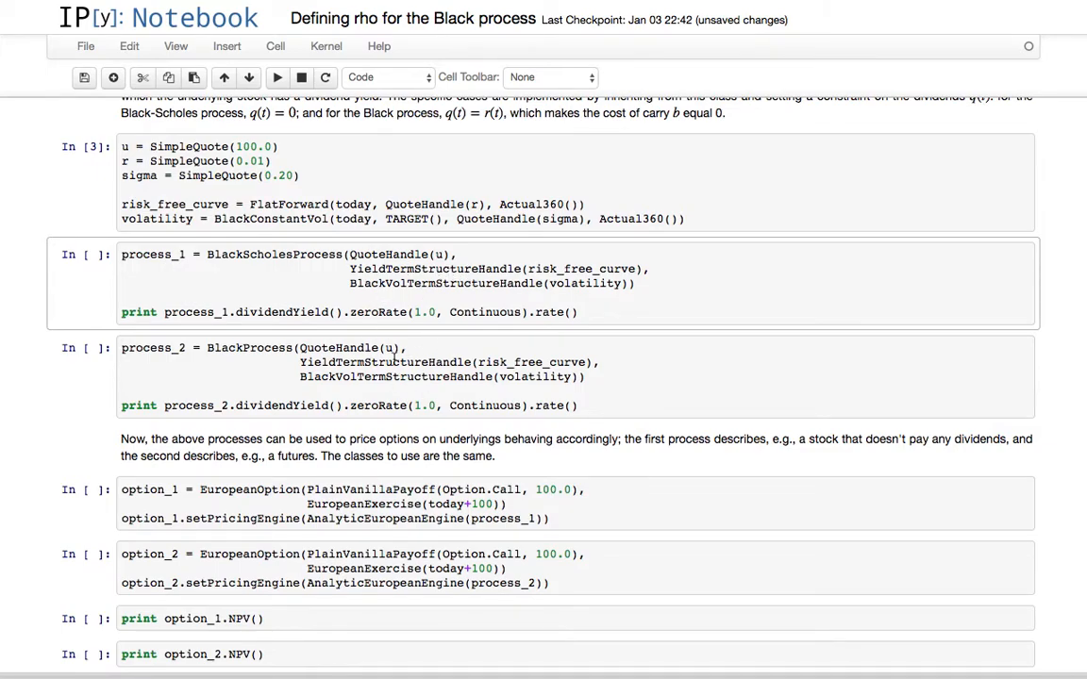
mouse_move(490, 259)
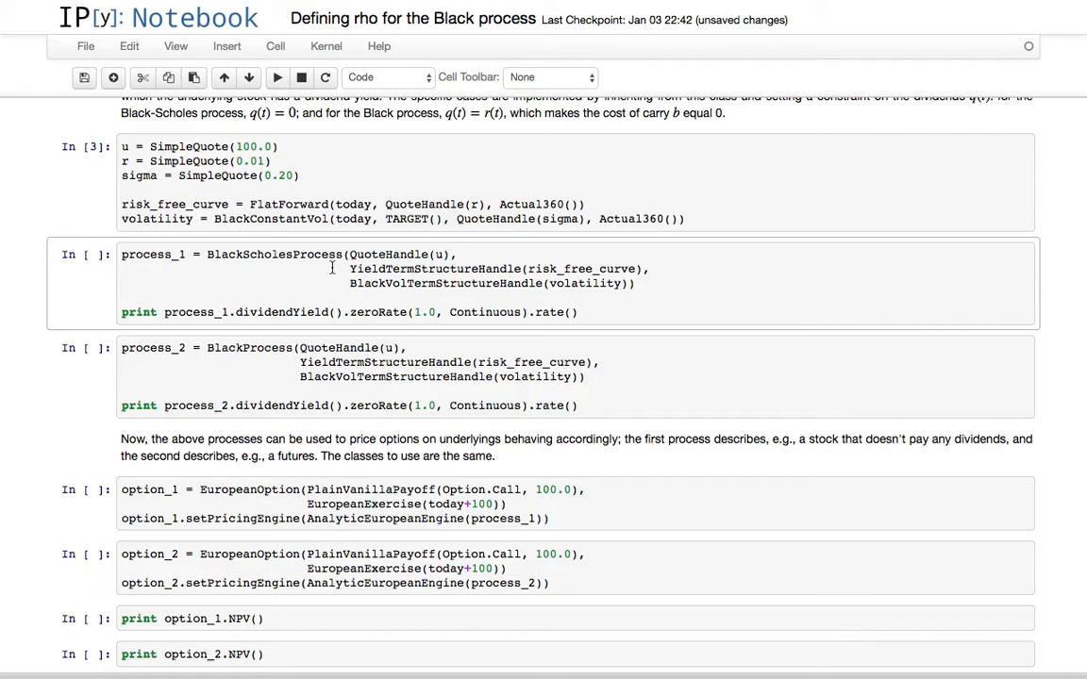
mouse_move(507, 285)
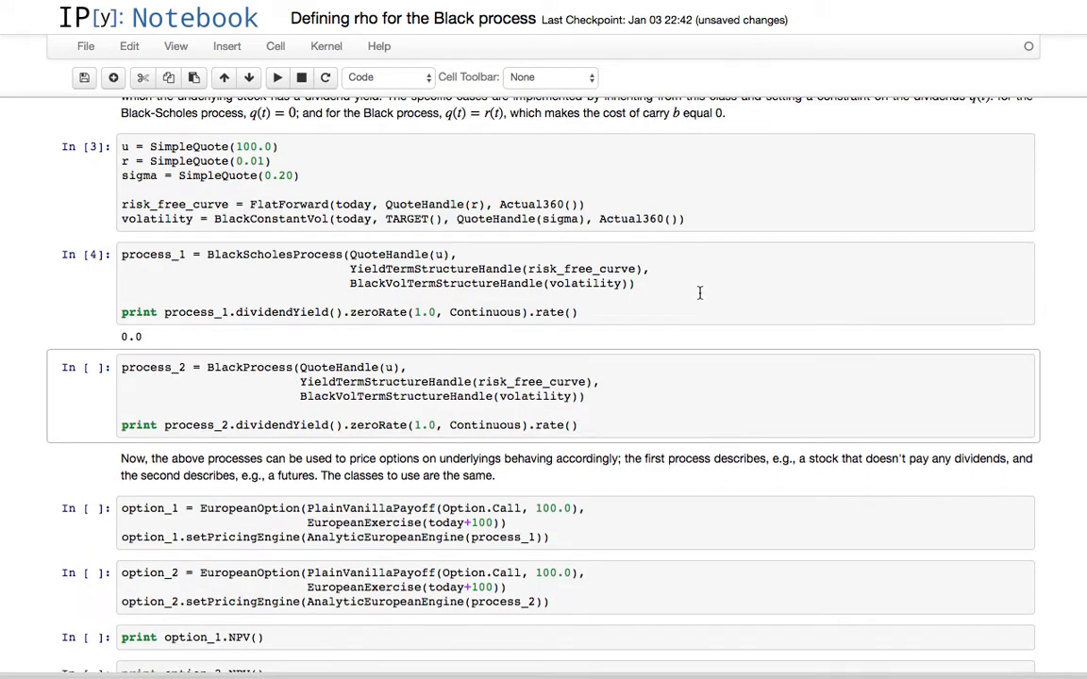
mouse_move(288, 342)
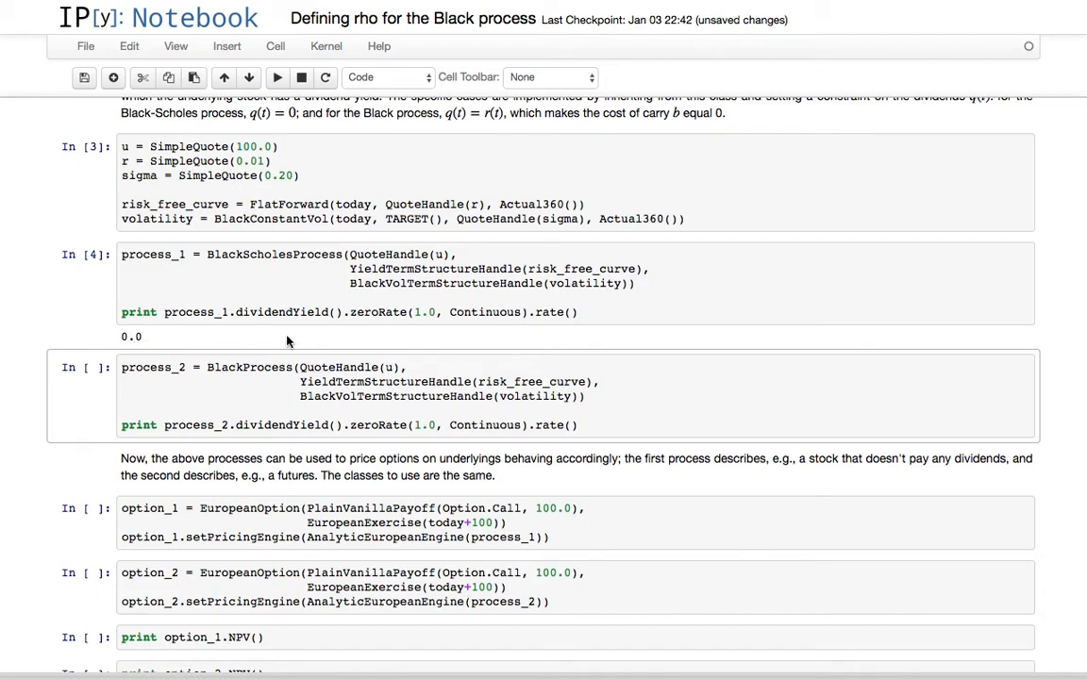
scroll(down, 3)
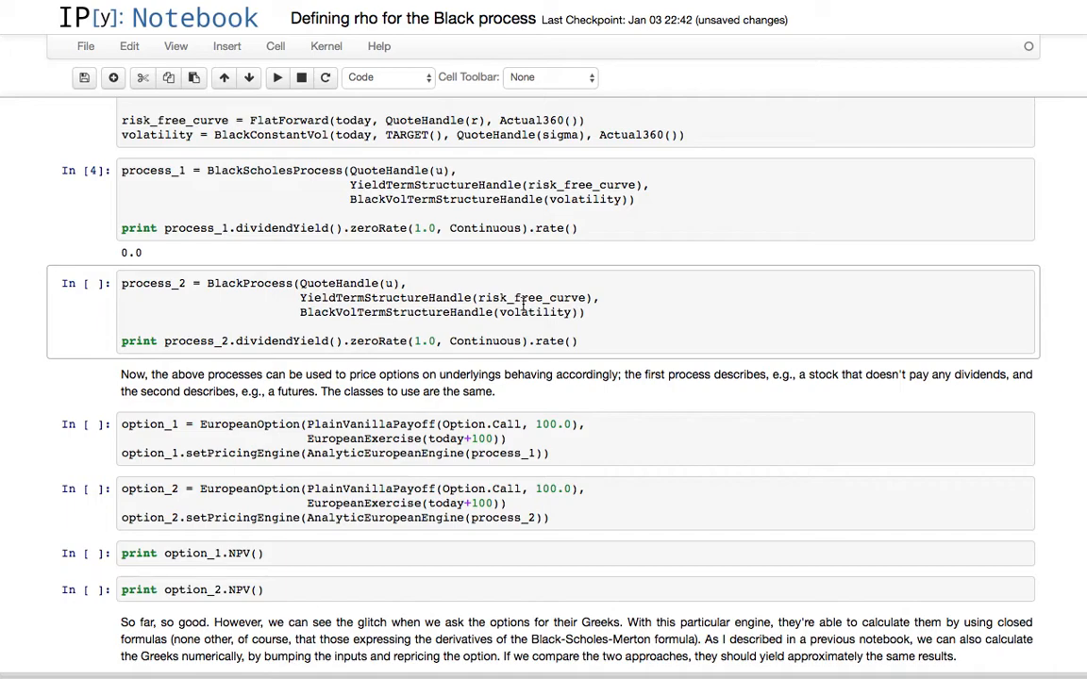
mouse_move(478, 345)
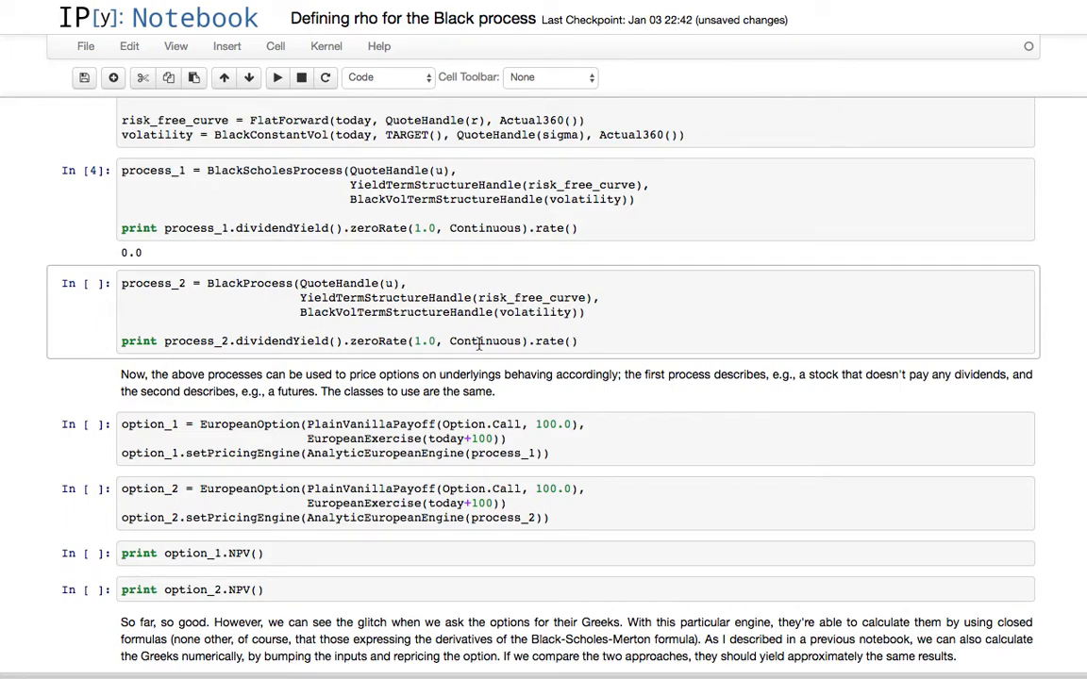
click(277, 77)
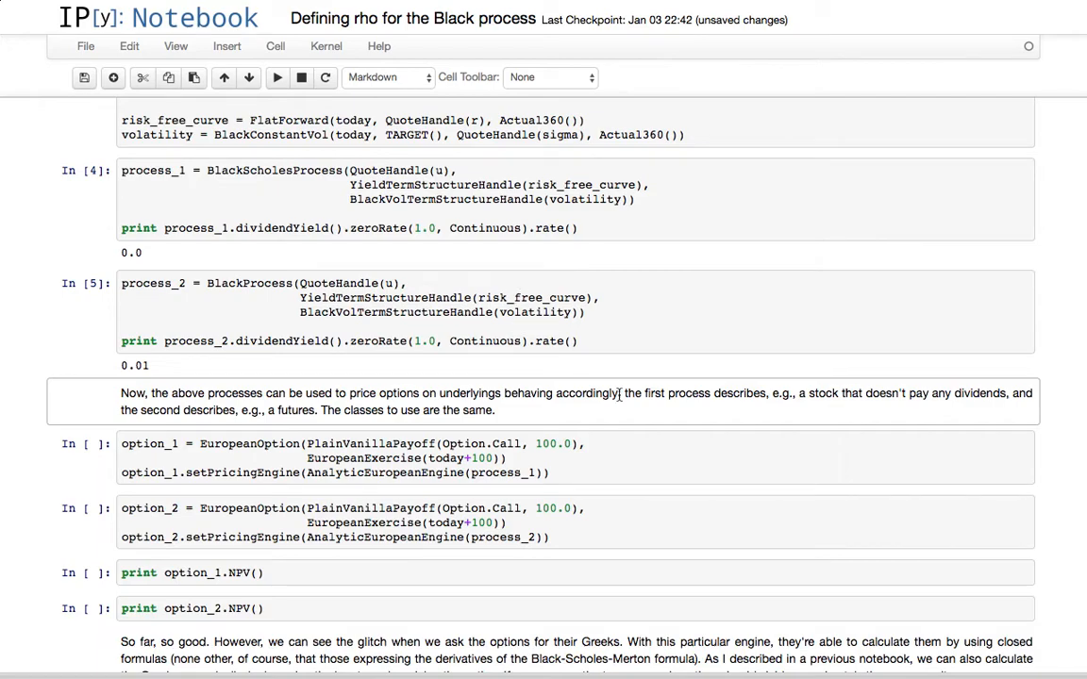
mouse_move(340, 361)
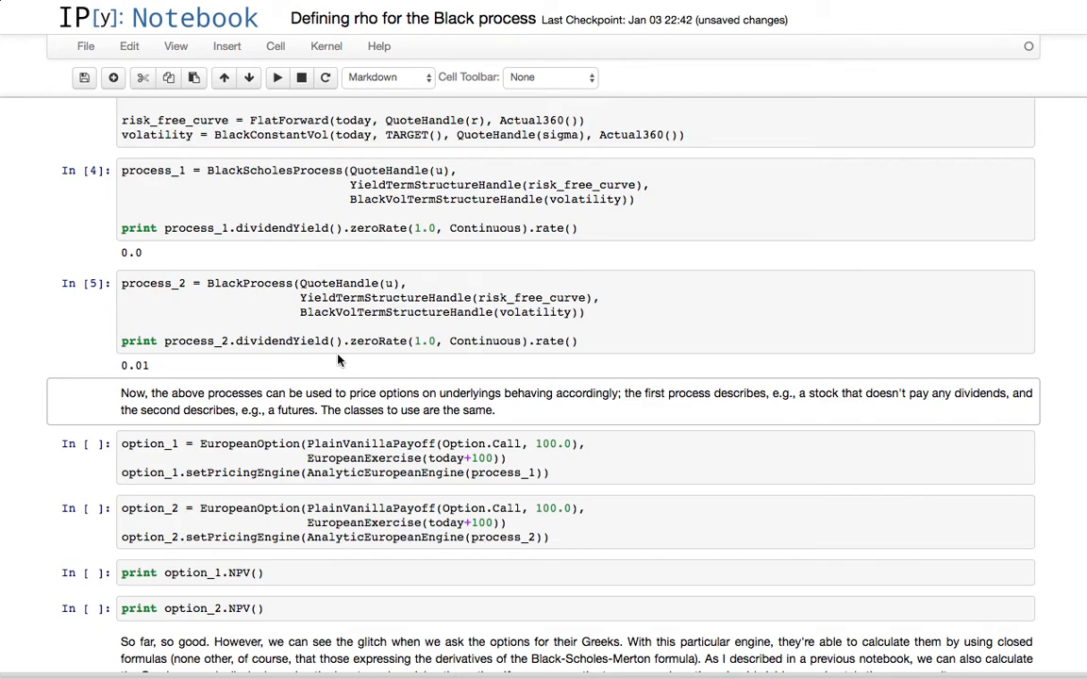
Run the option_1 and option_2 cells, printing NPVs 4.33759721634 and 4.19161525739
scroll(down, 3)
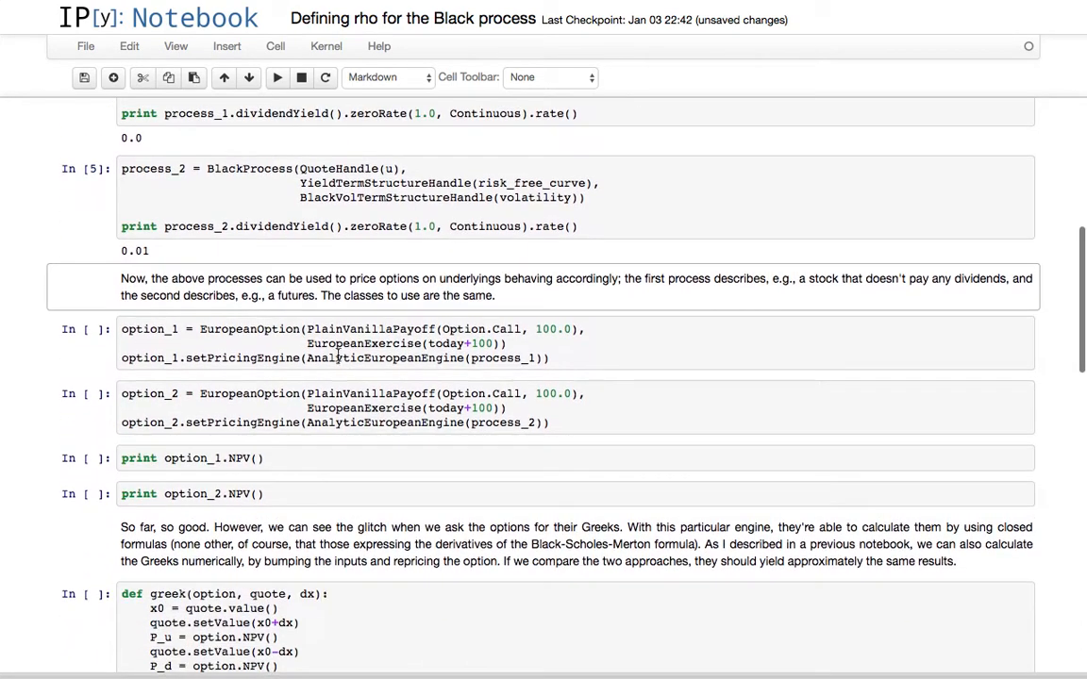
mouse_move(423, 385)
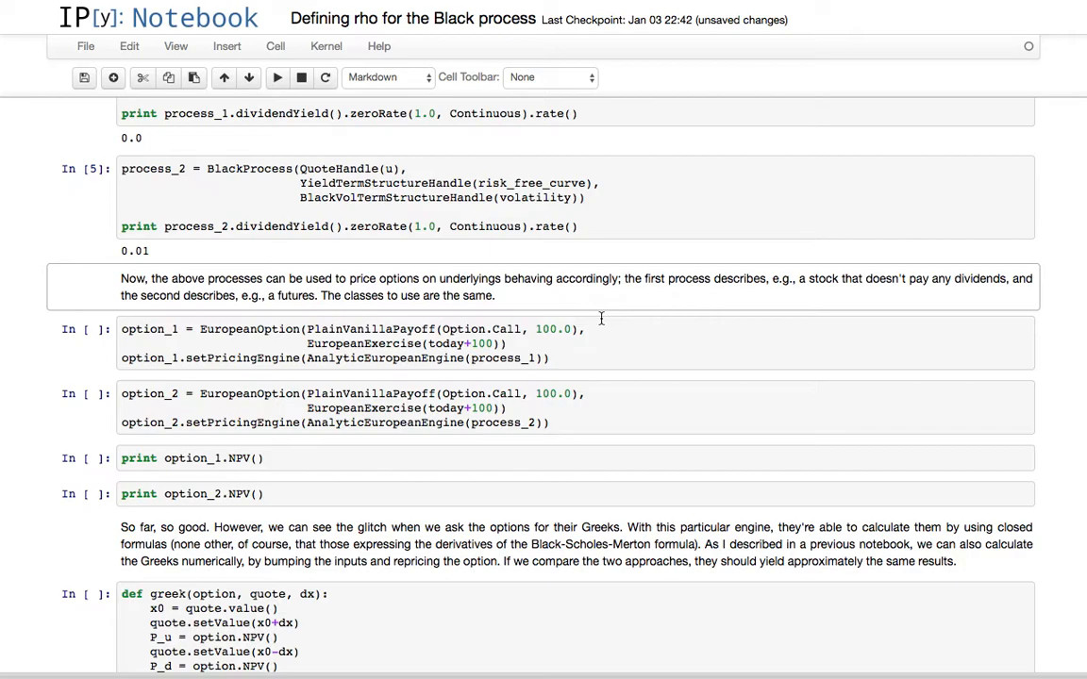
mouse_move(509, 334)
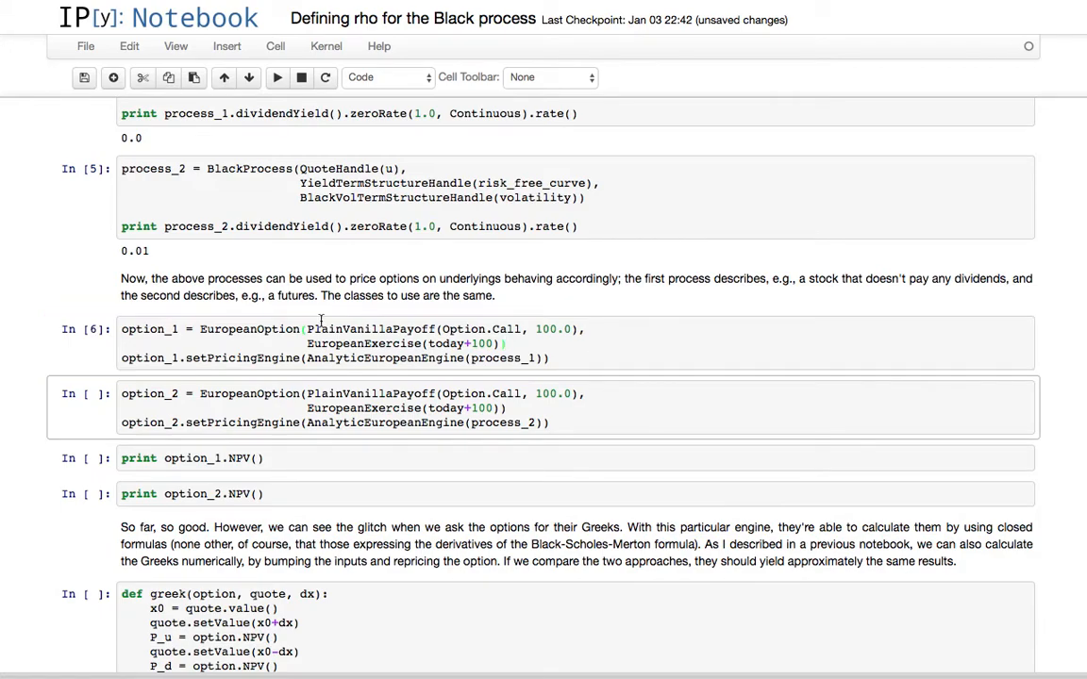
scroll(up, 3)
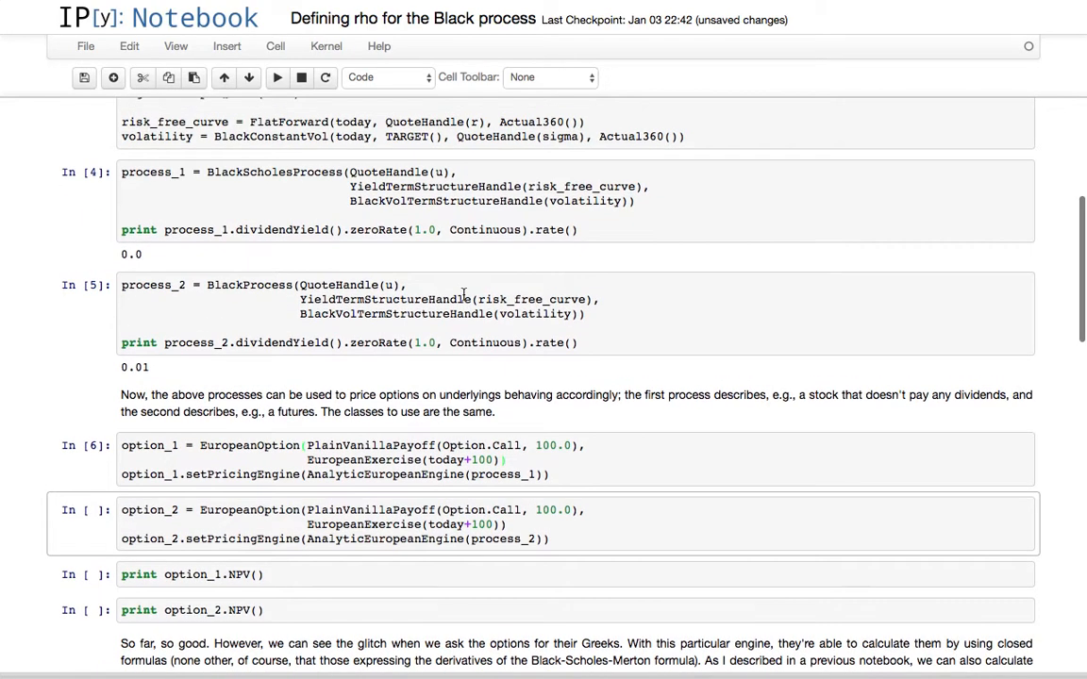
scroll(down, 3)
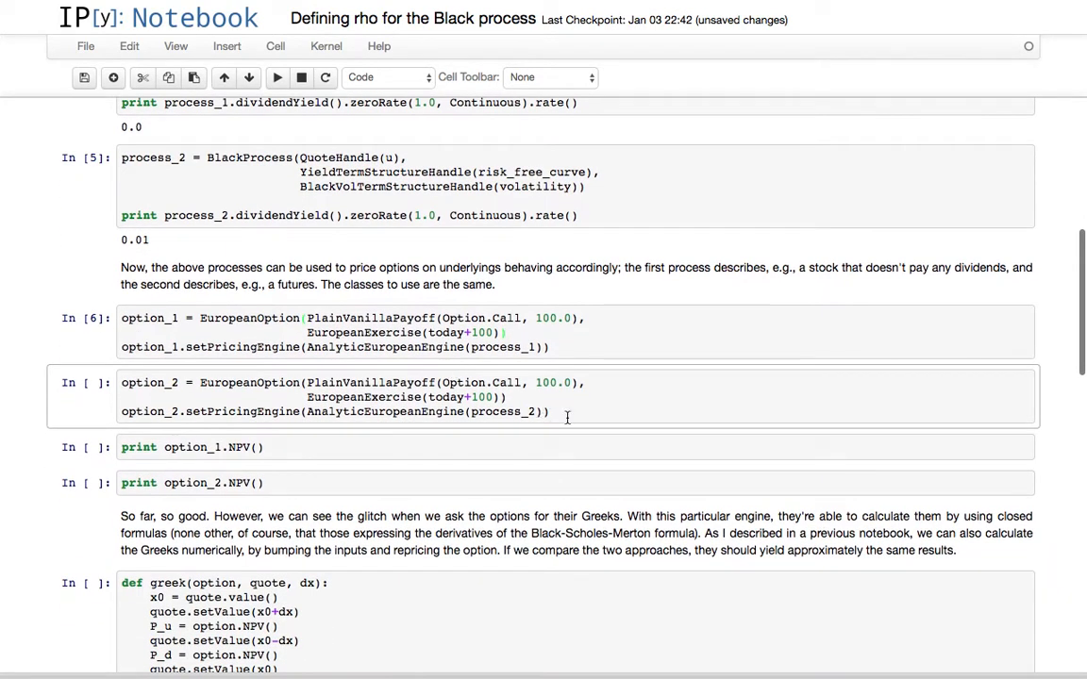
click(549, 411)
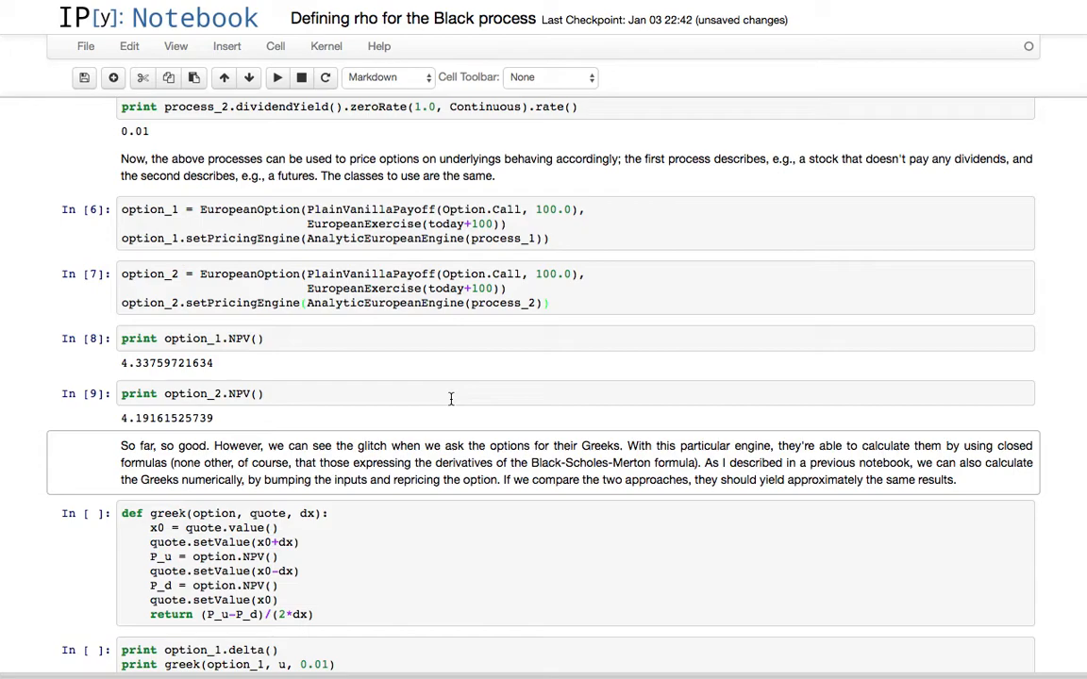
mouse_move(479, 387)
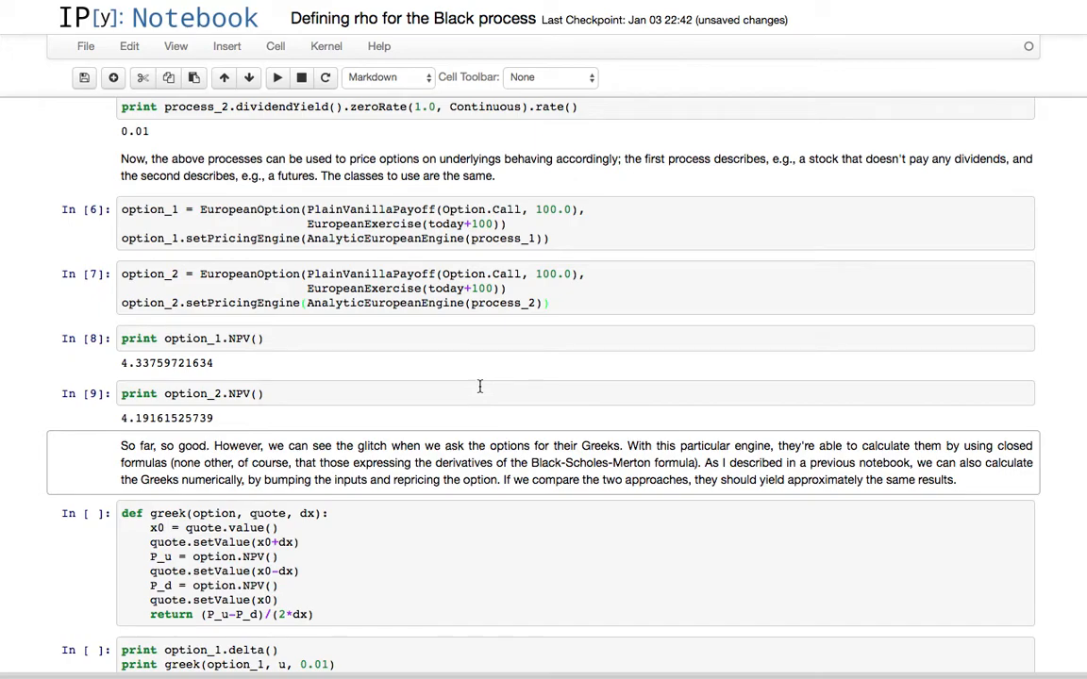
scroll(down, 3)
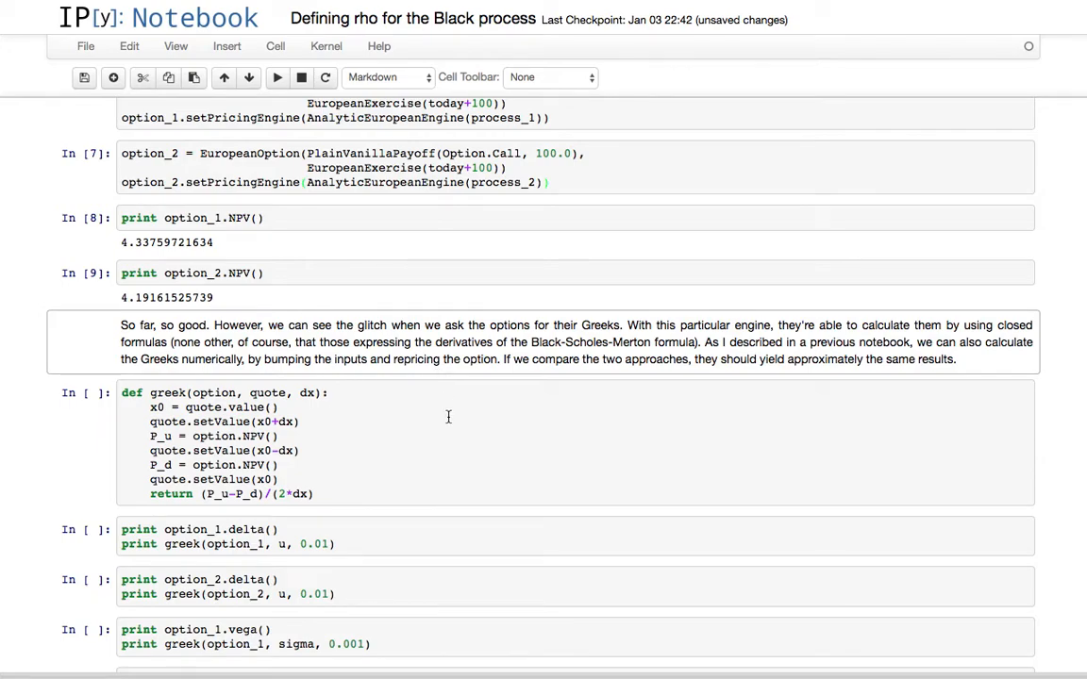
Define the numerical greek function, highlighting its upward bump line
scroll(down, 3)
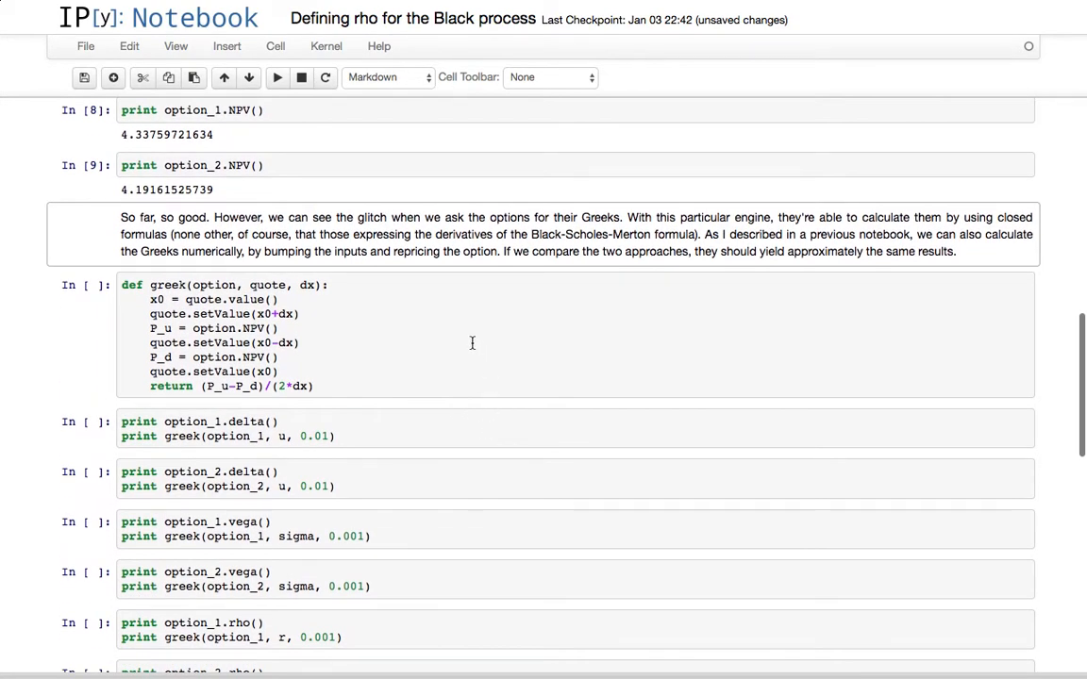
click(472, 334)
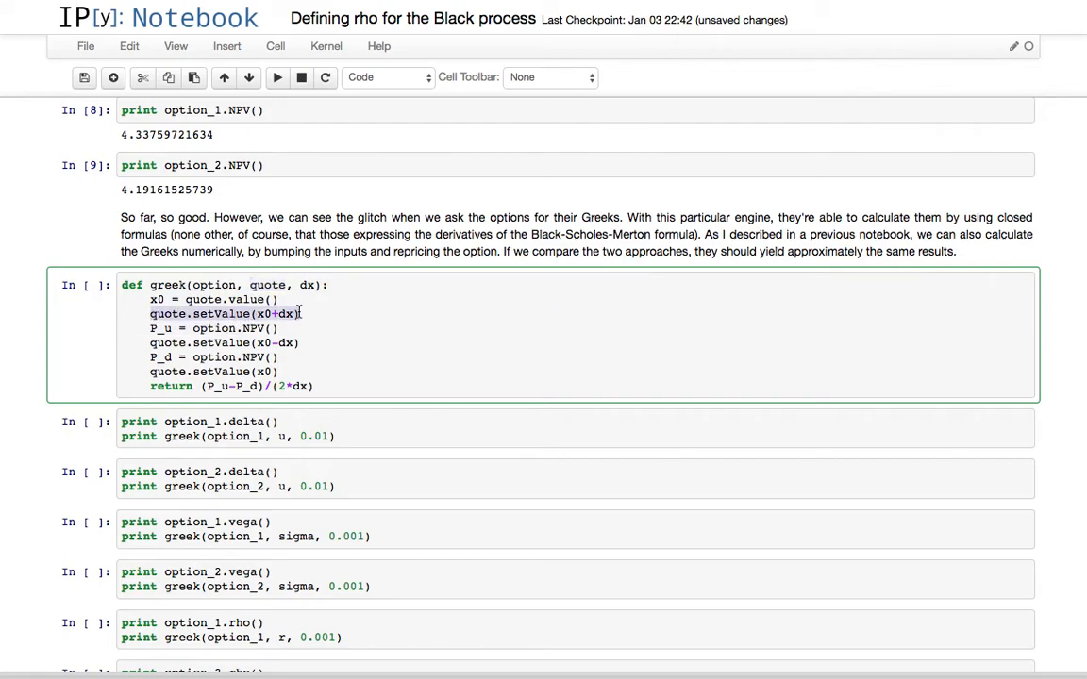
click(255, 313)
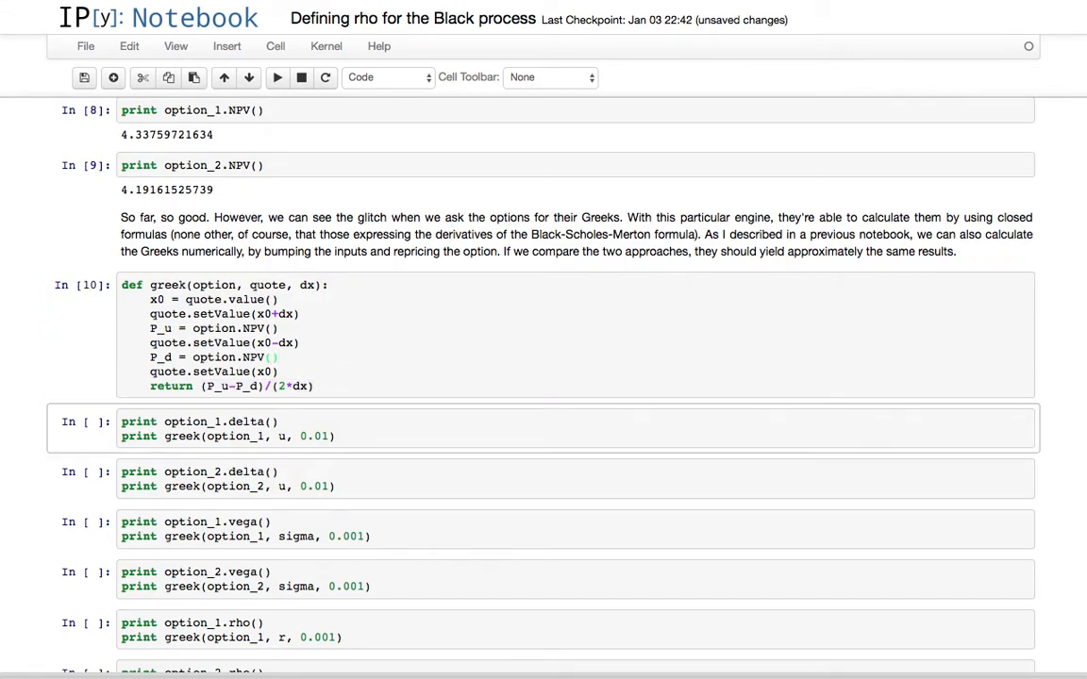
Compare analytic and numerical delta for option_1 and option_2, pointing out the quote argument u
scroll(down, 3)
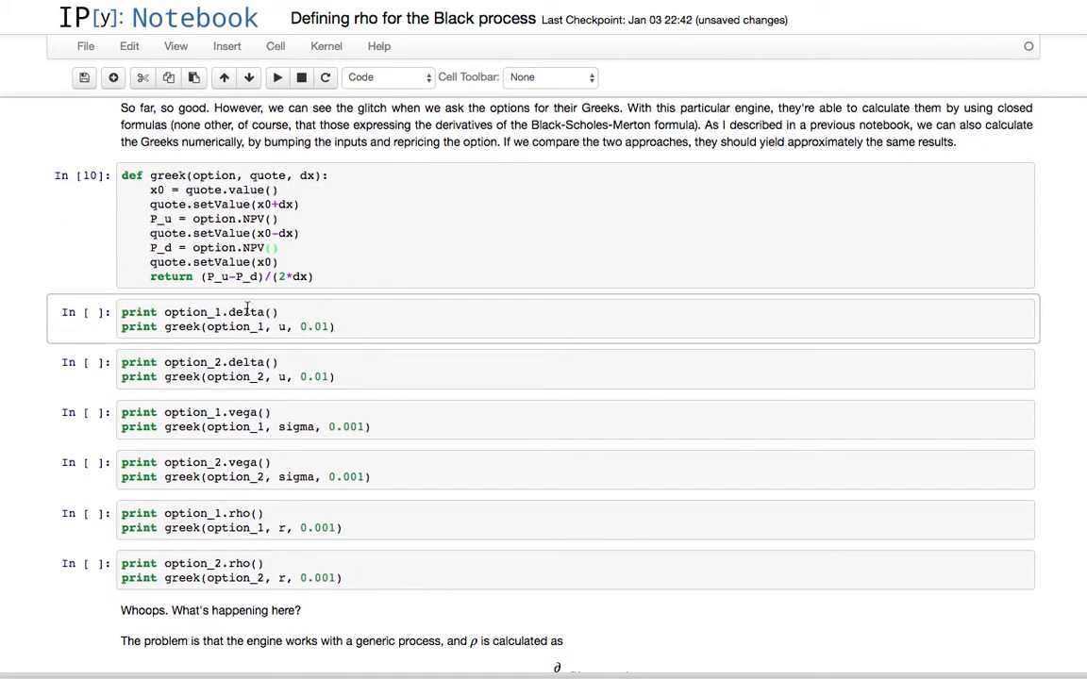
click(273, 311)
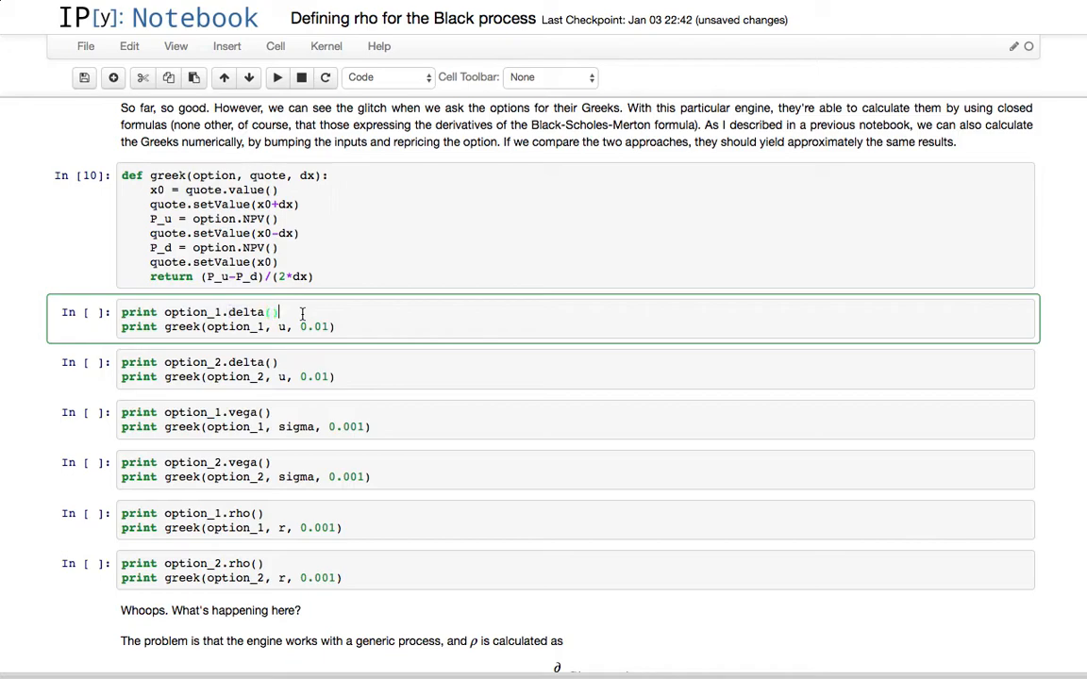
mouse_move(229, 189)
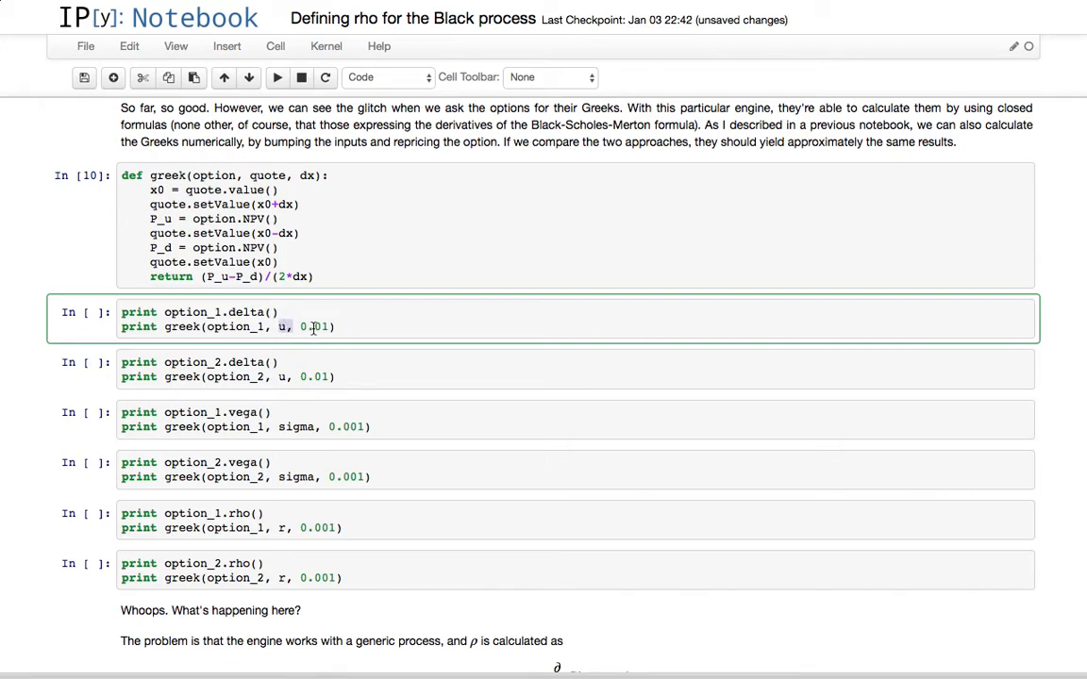
click(354, 327)
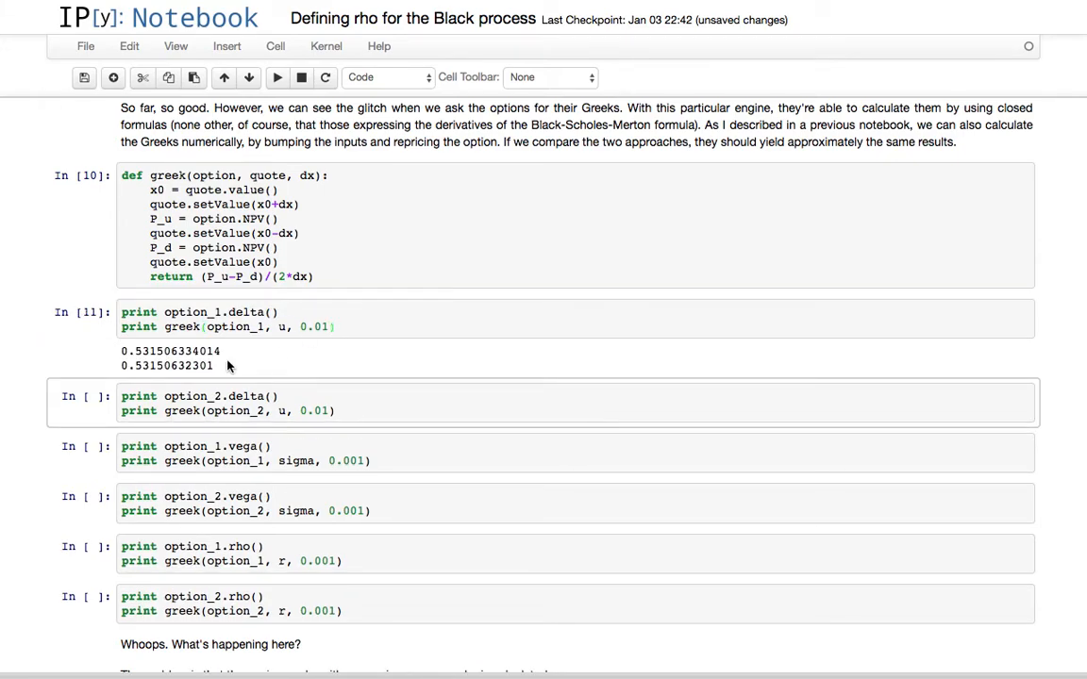
mouse_move(250, 362)
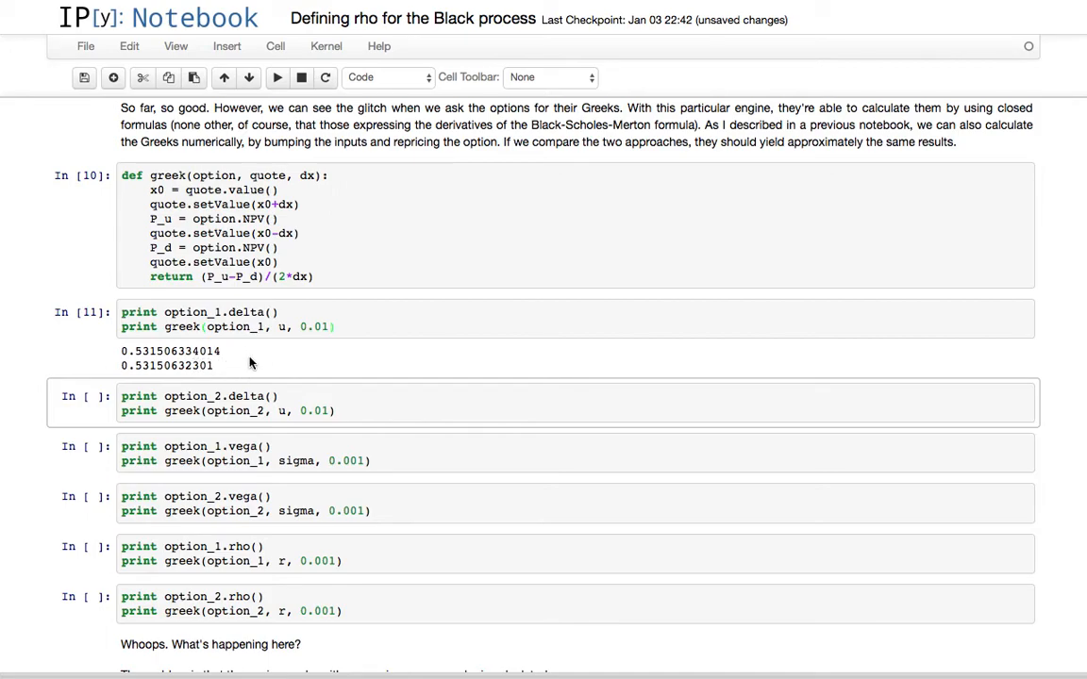
scroll(down, 3)
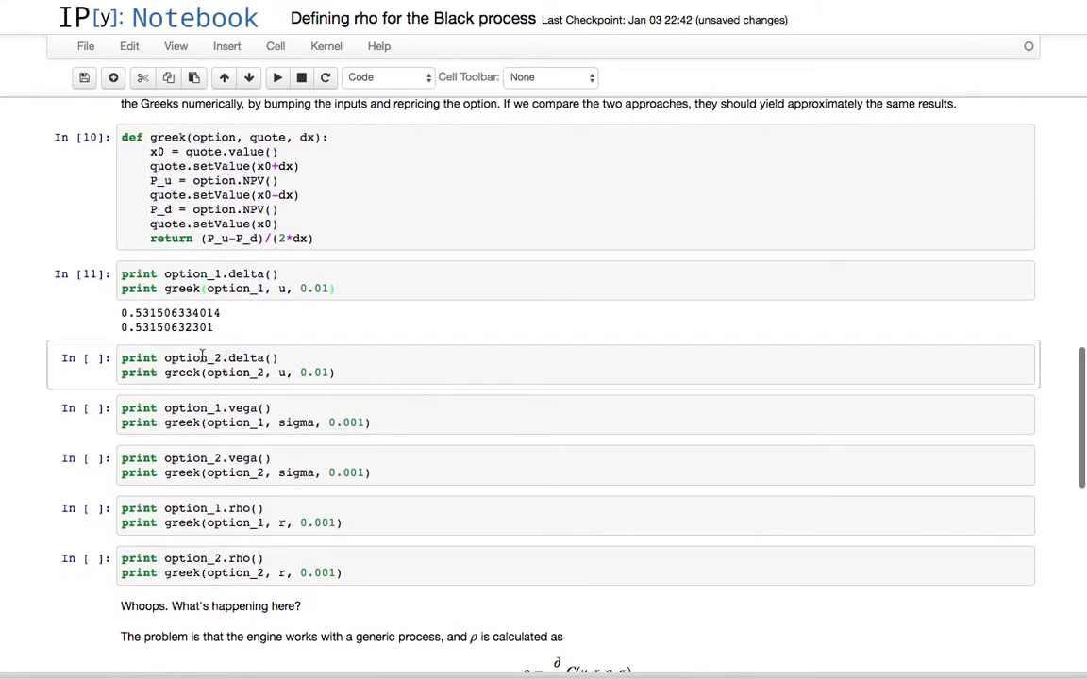
key(ctrl+s)
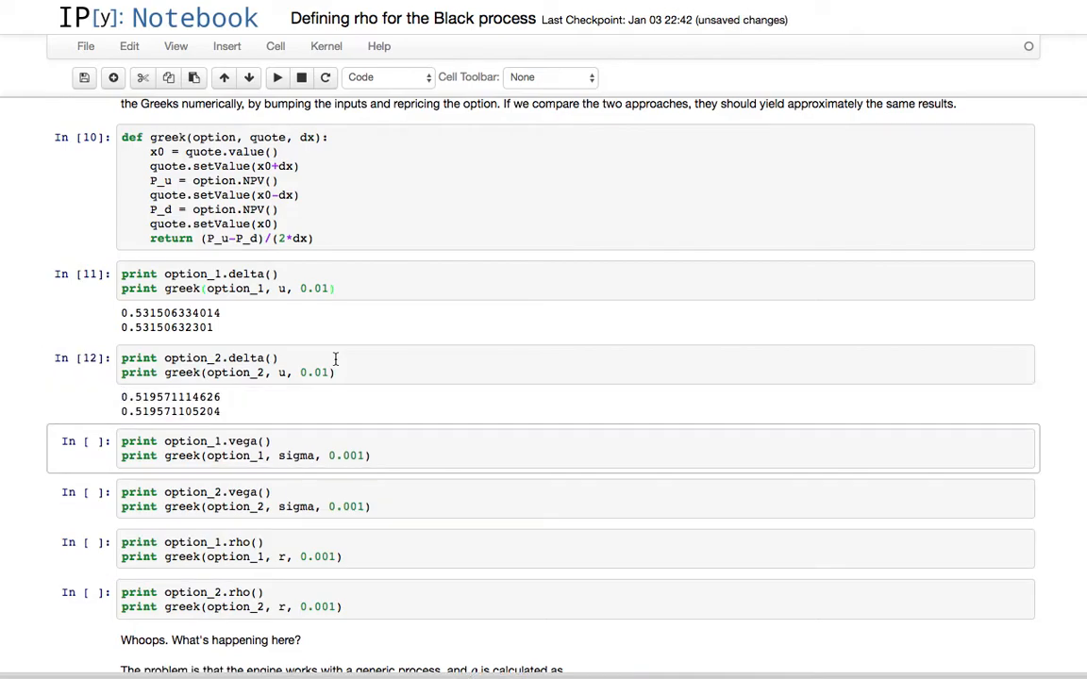
Show matching vegas for both options and option_1's analytic versus numerical rho
scroll(down, 3)
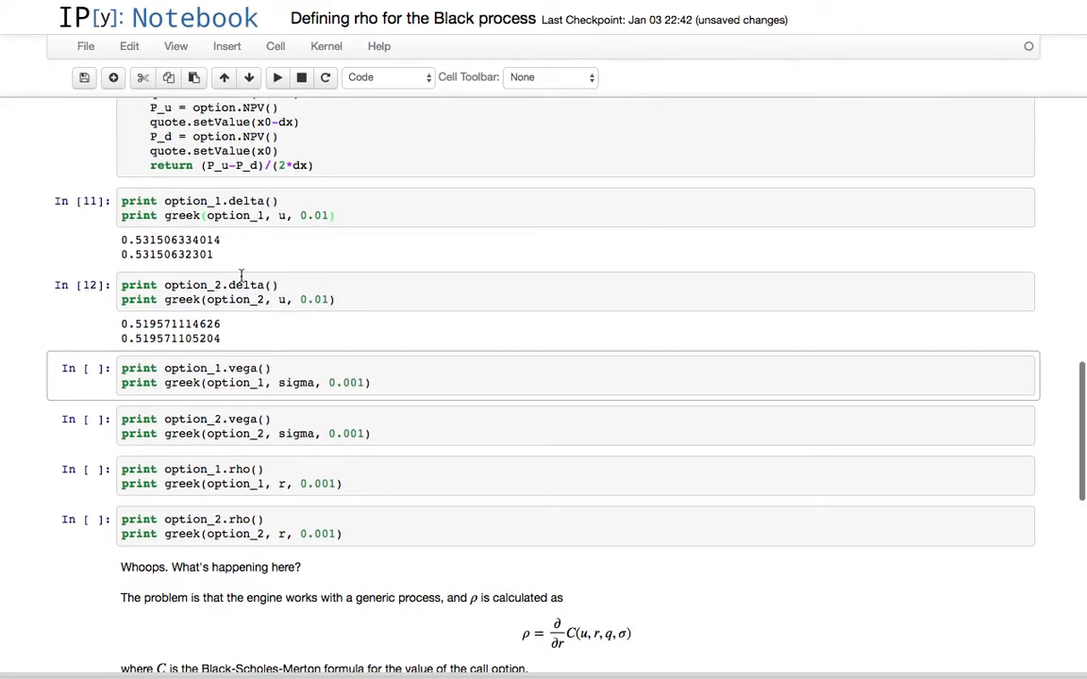
scroll(up, 3)
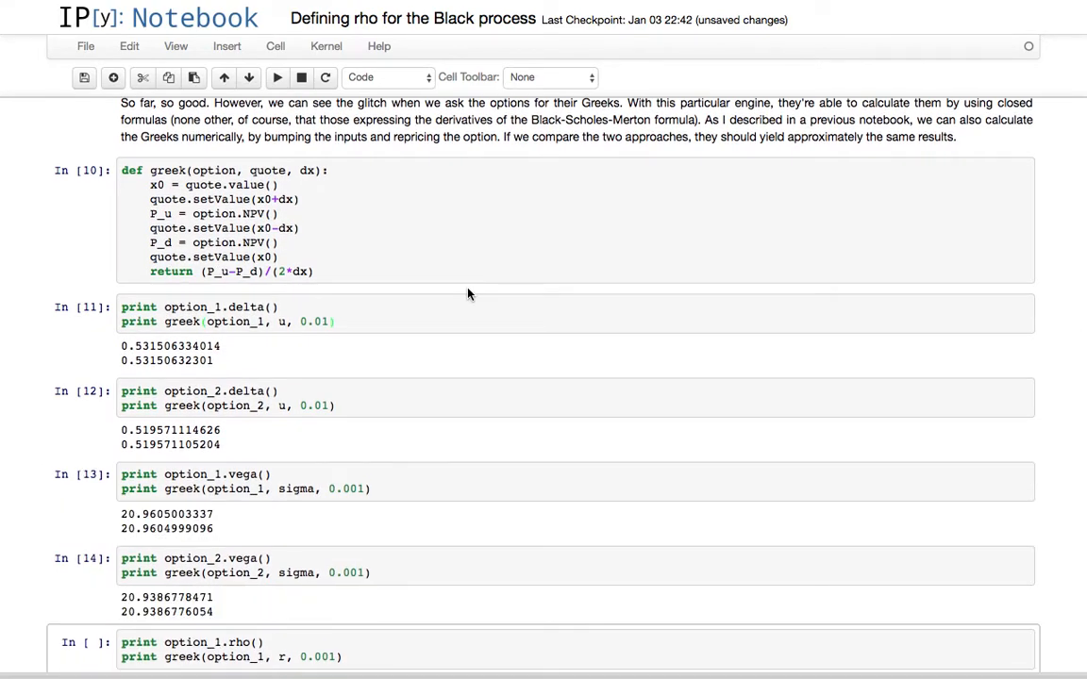
scroll(down, 3)
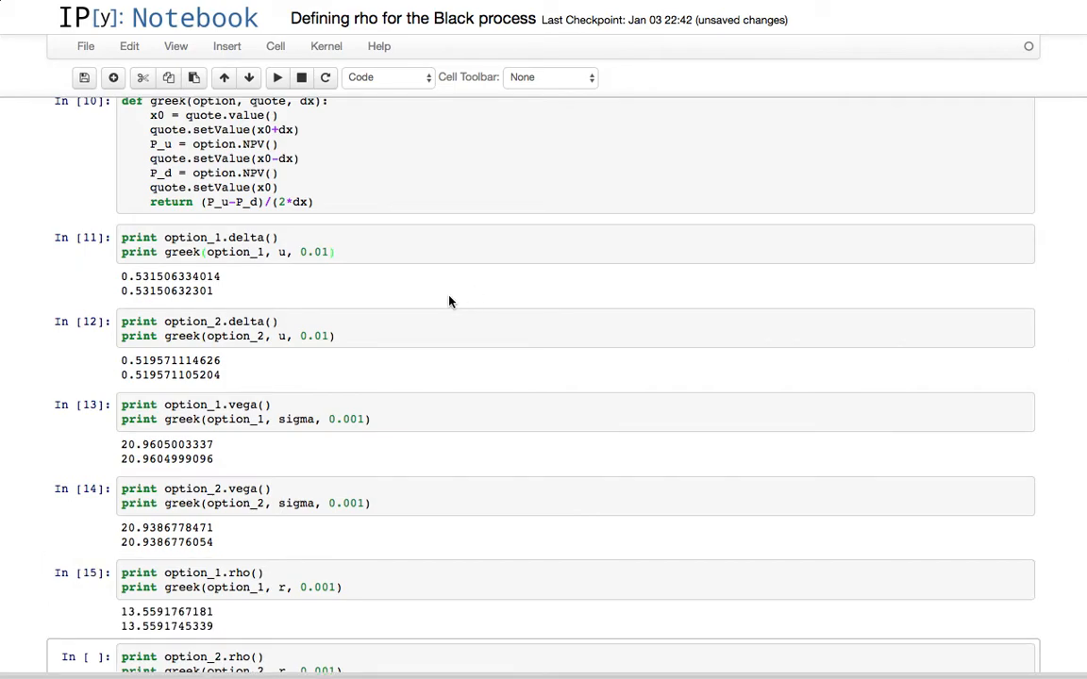
scroll(down, 3)
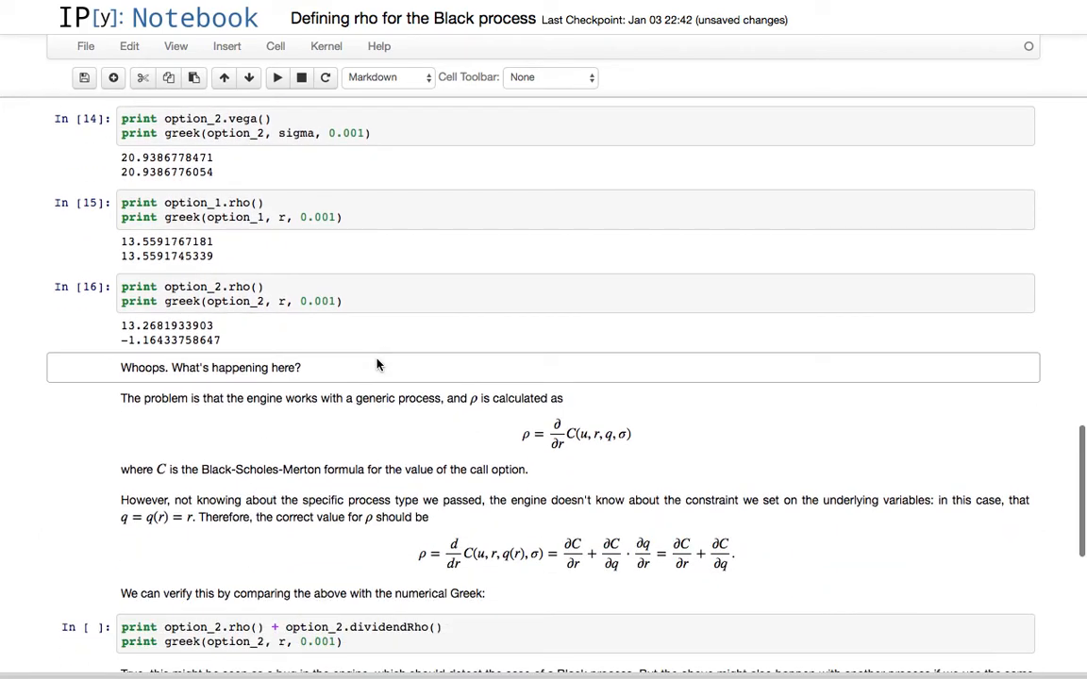
mouse_move(260, 341)
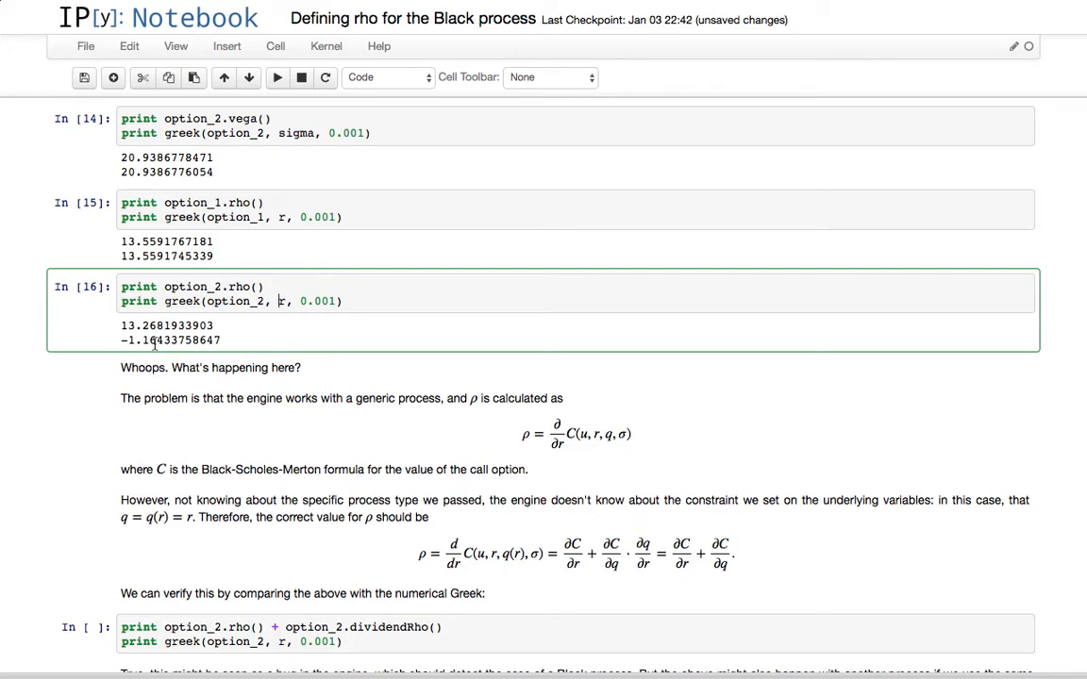
mouse_move(488, 353)
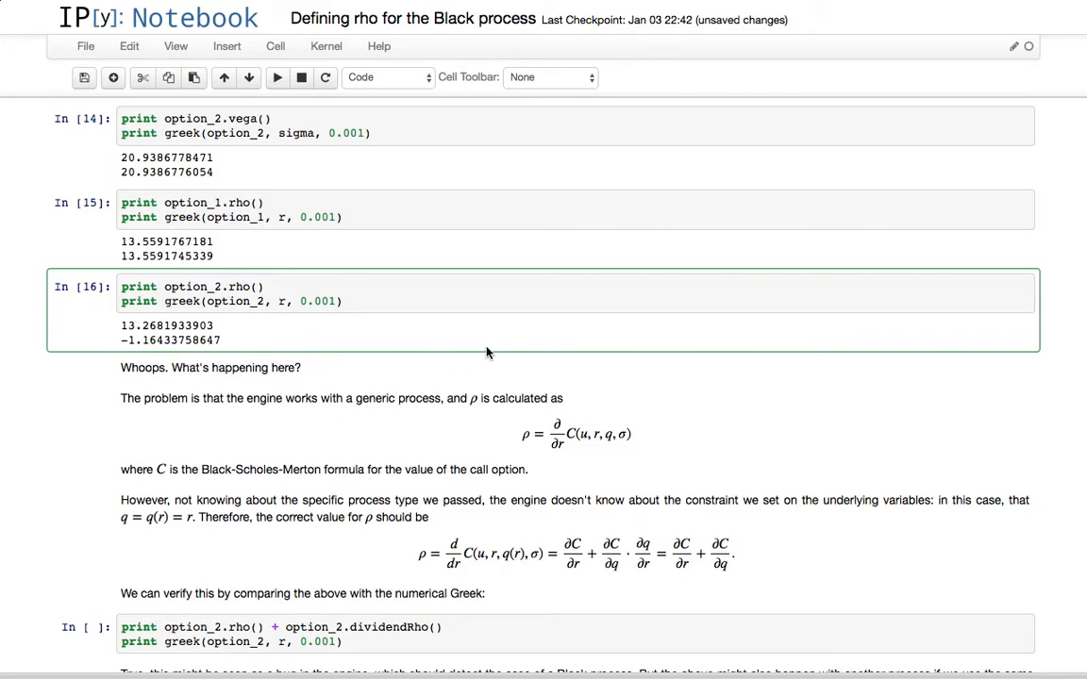
mouse_move(534, 323)
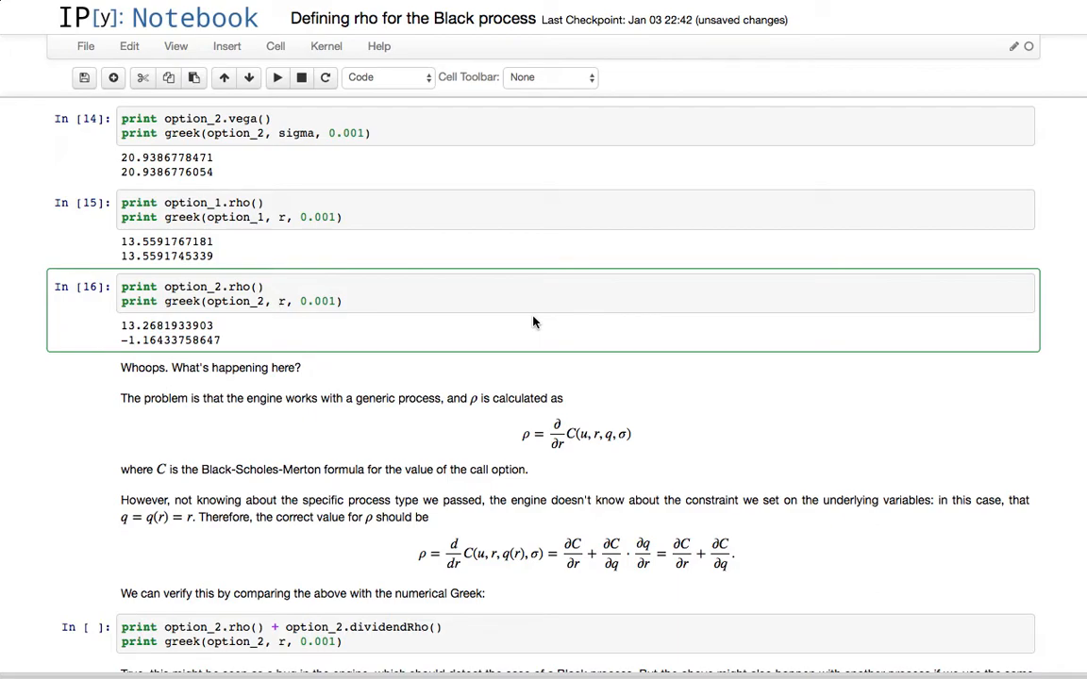
Point at the bumped rate argument r behind option_2's mismatched rho
click(276, 301)
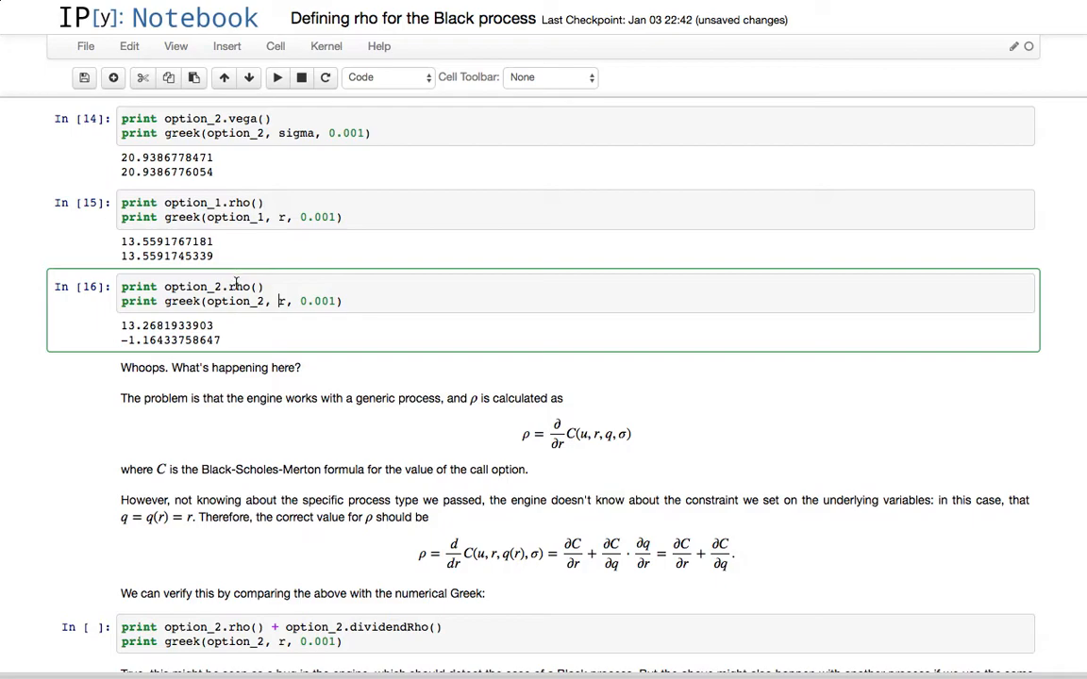
mouse_move(422, 330)
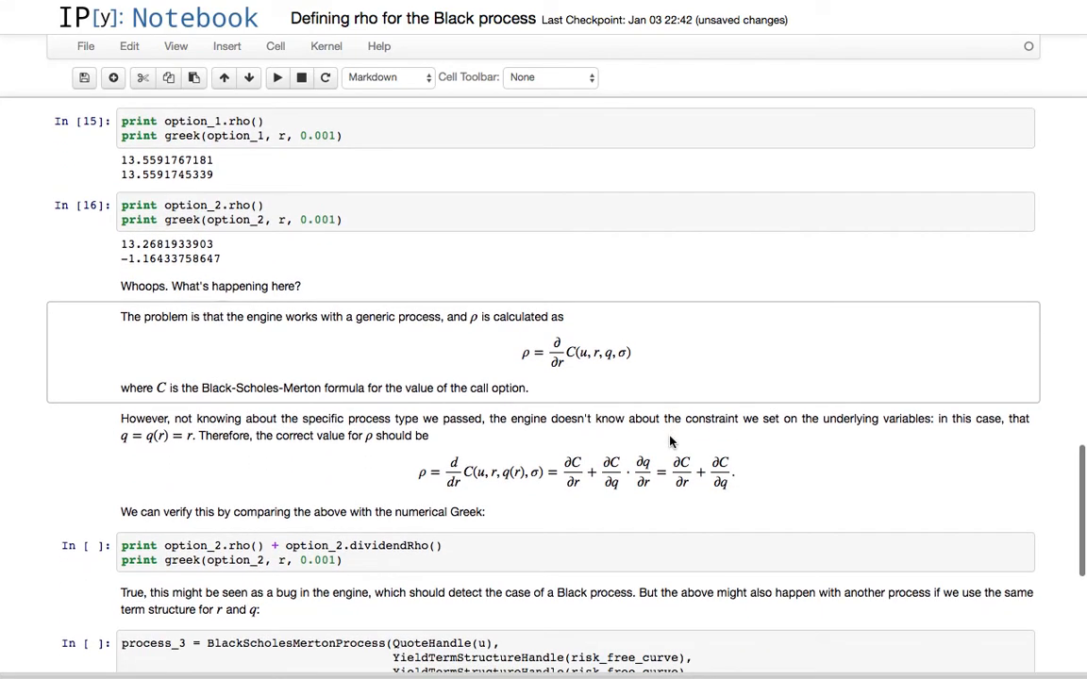
mouse_move(554, 365)
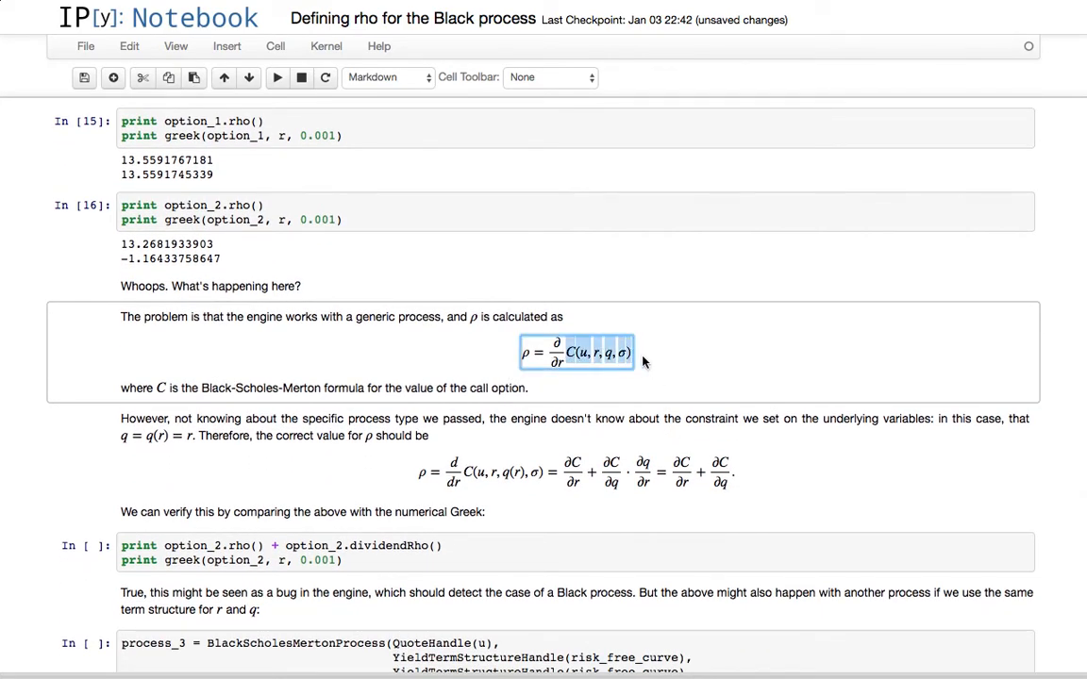
Save the notebook and verify option_2 rho plus dividendRho matches numerical rho -1.16433758647
click(233, 331)
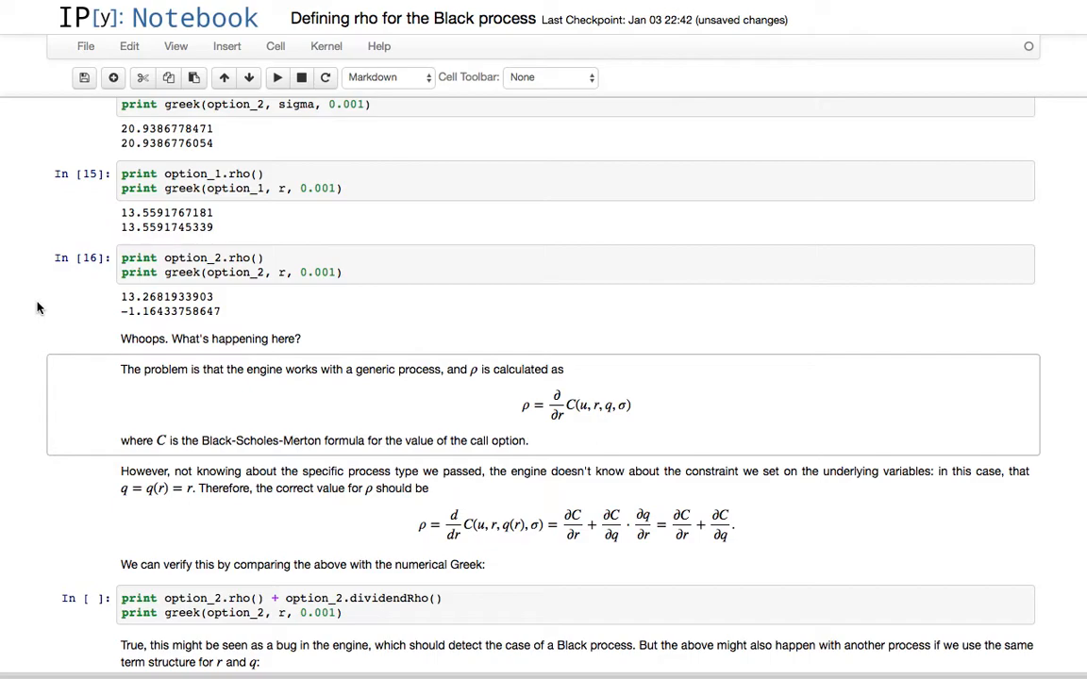
scroll(down, 3)
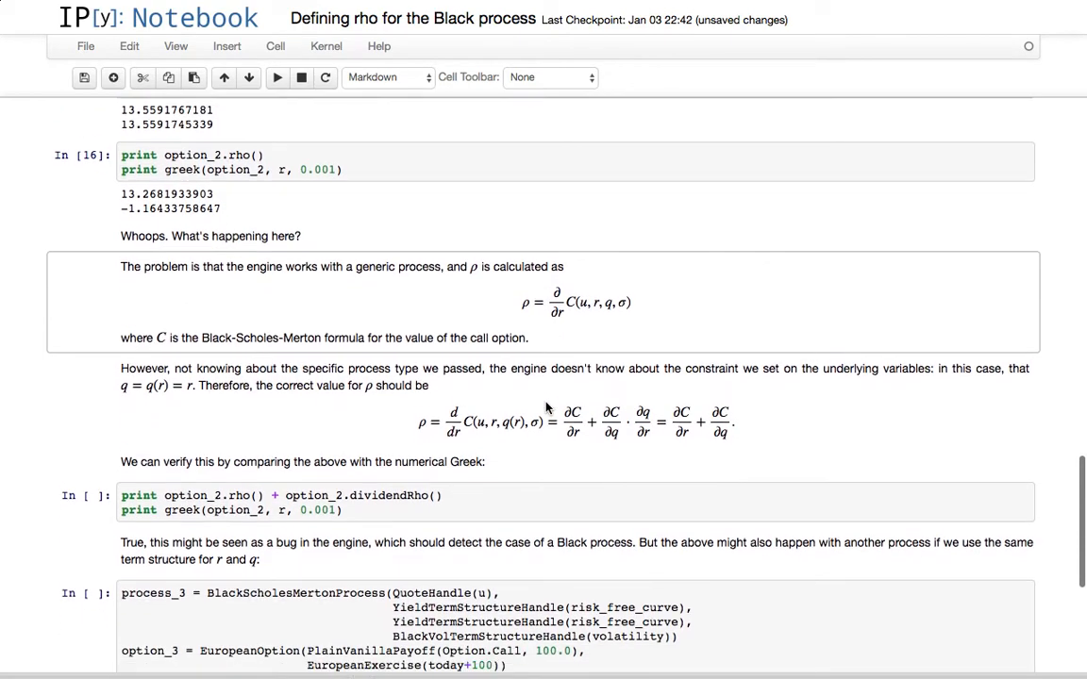
scroll(down, 3)
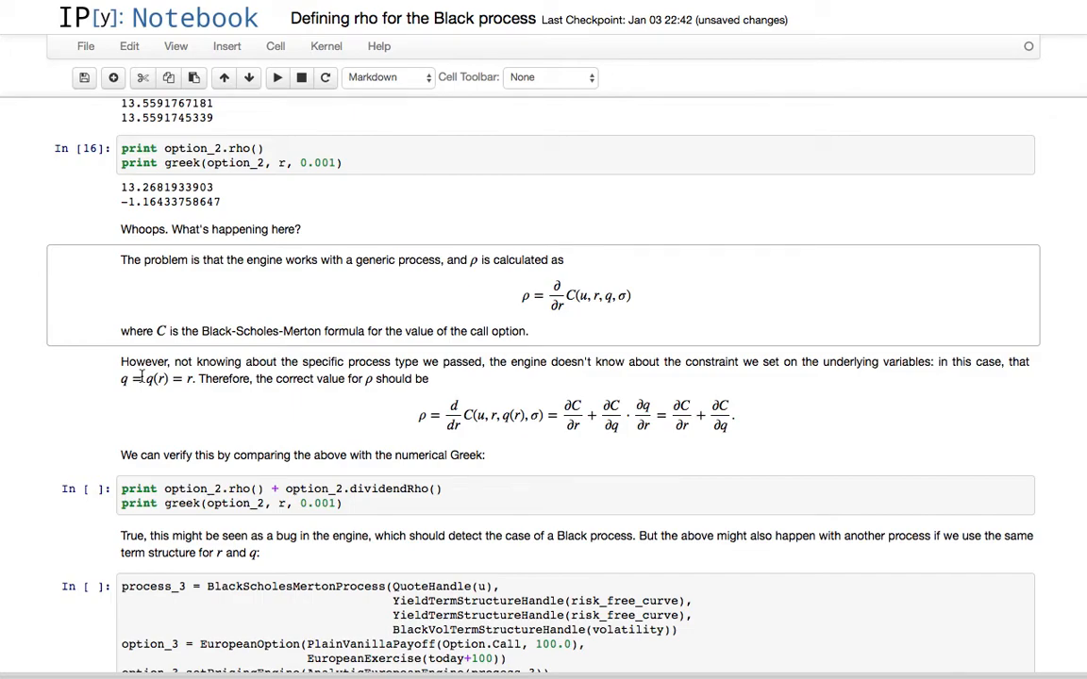
scroll(down, 3)
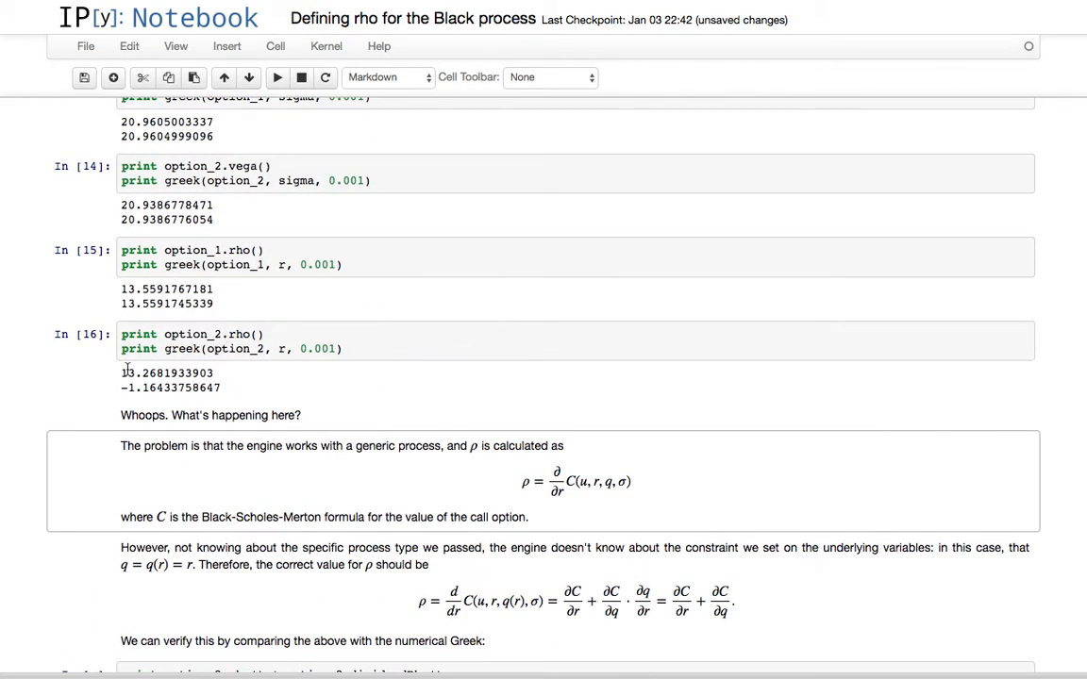
mouse_move(31, 484)
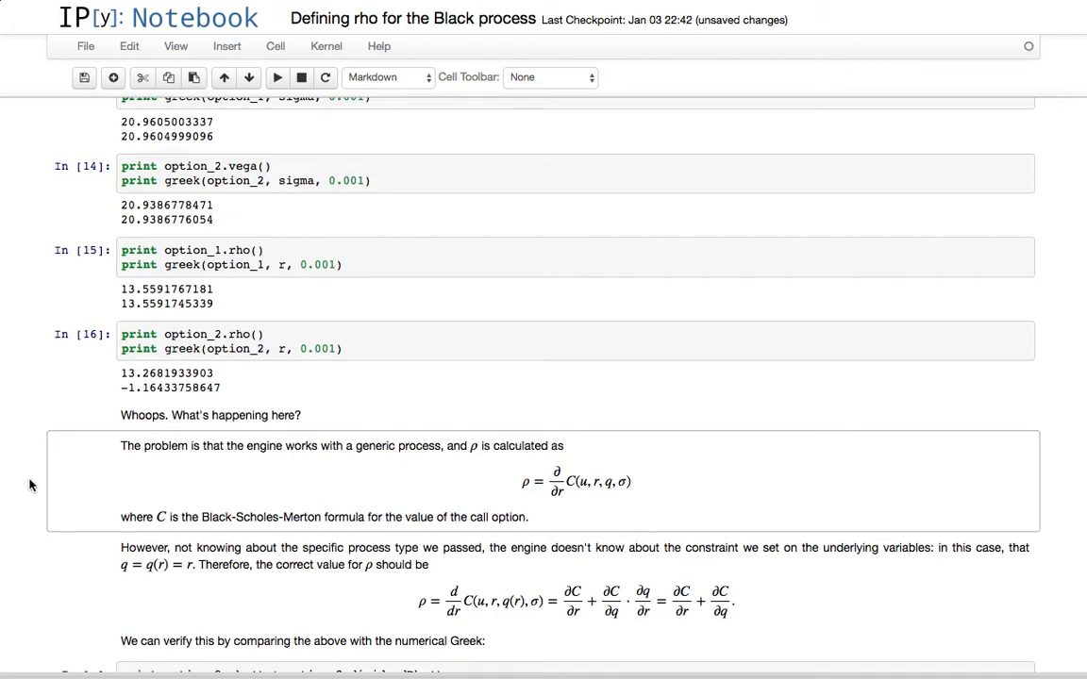
mouse_move(26, 493)
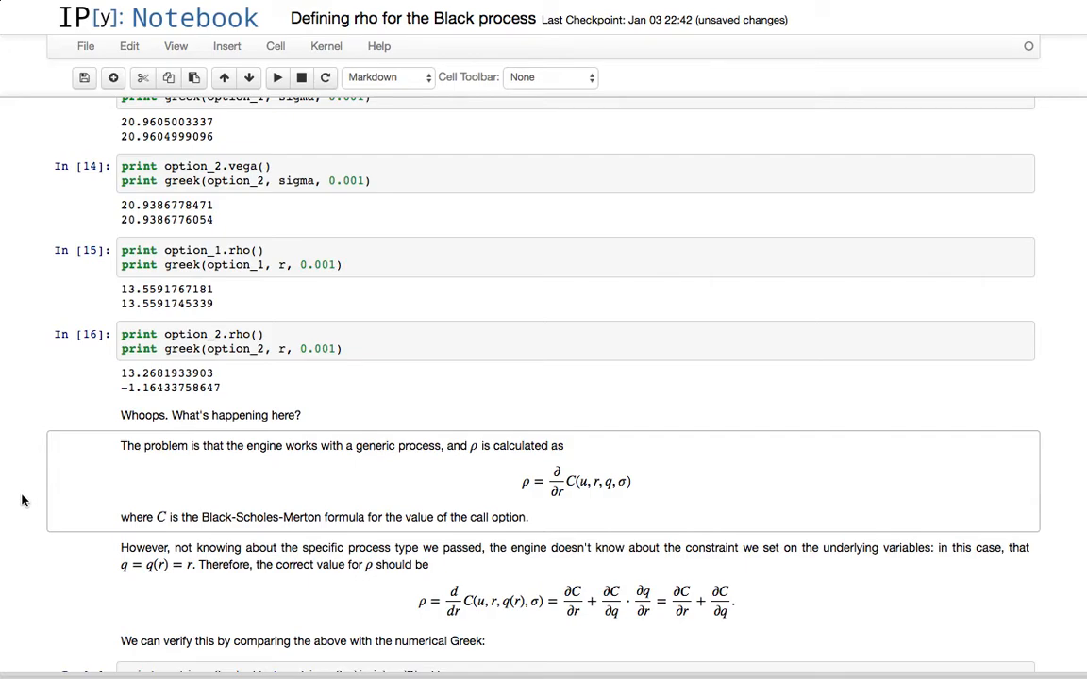
key(ctrl+s)
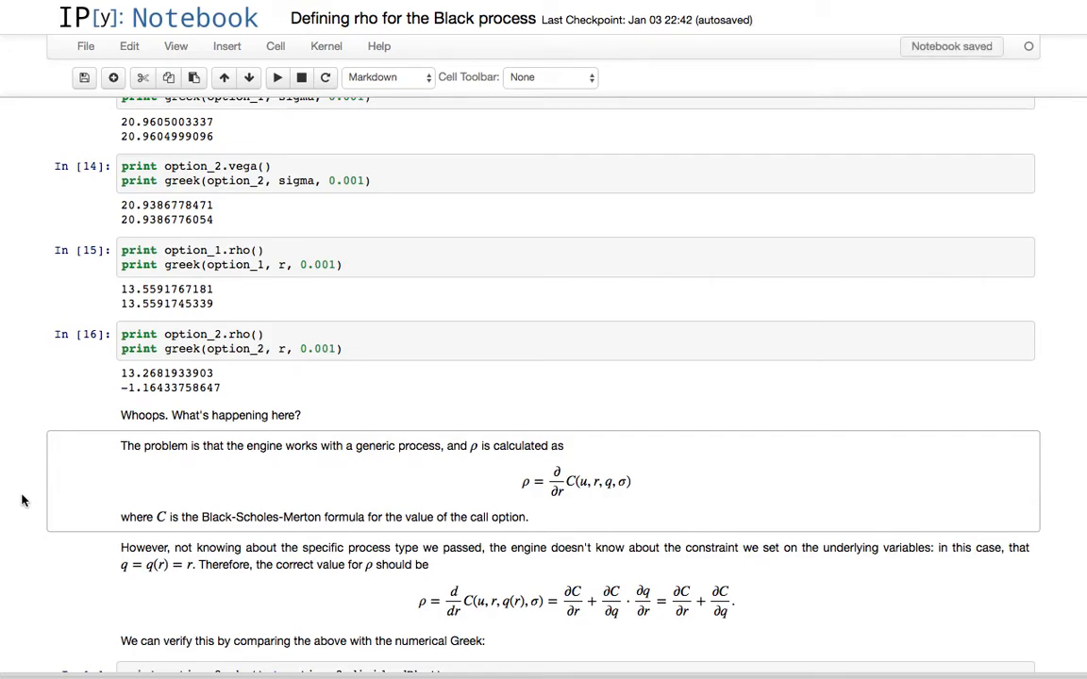
scroll(down, 3)
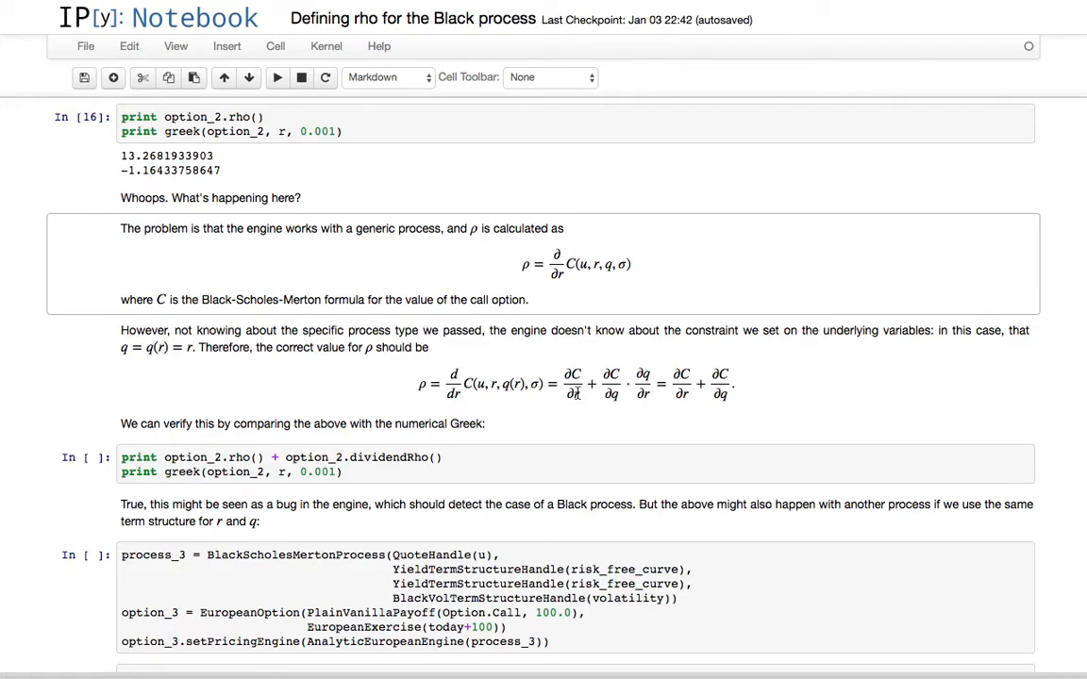
mouse_move(559, 321)
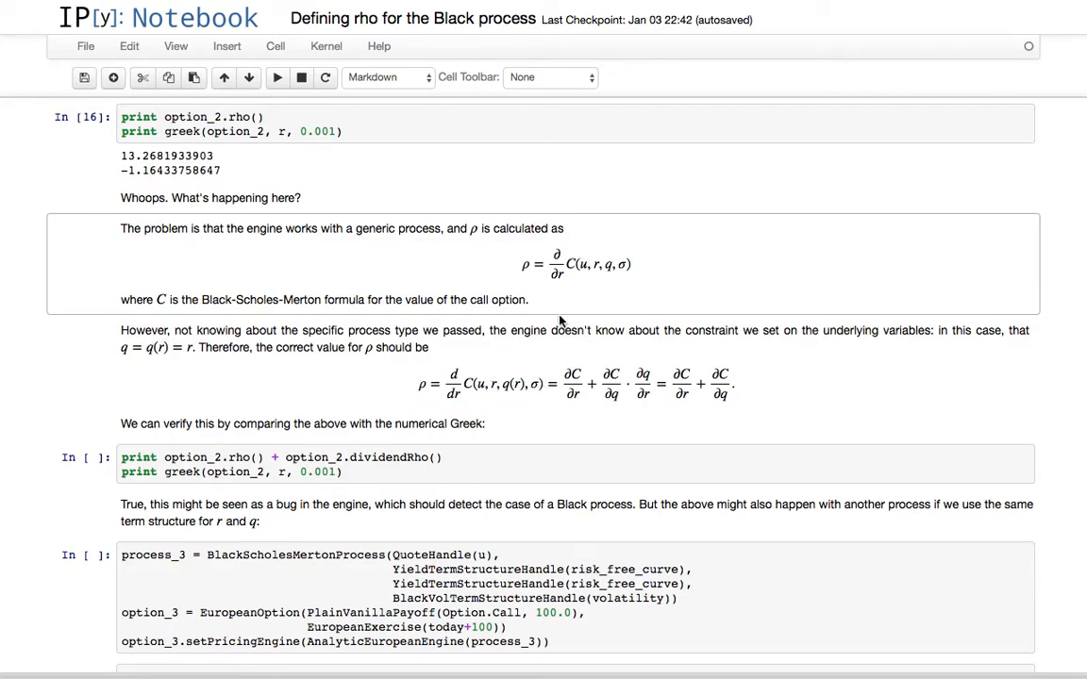
mouse_move(552, 382)
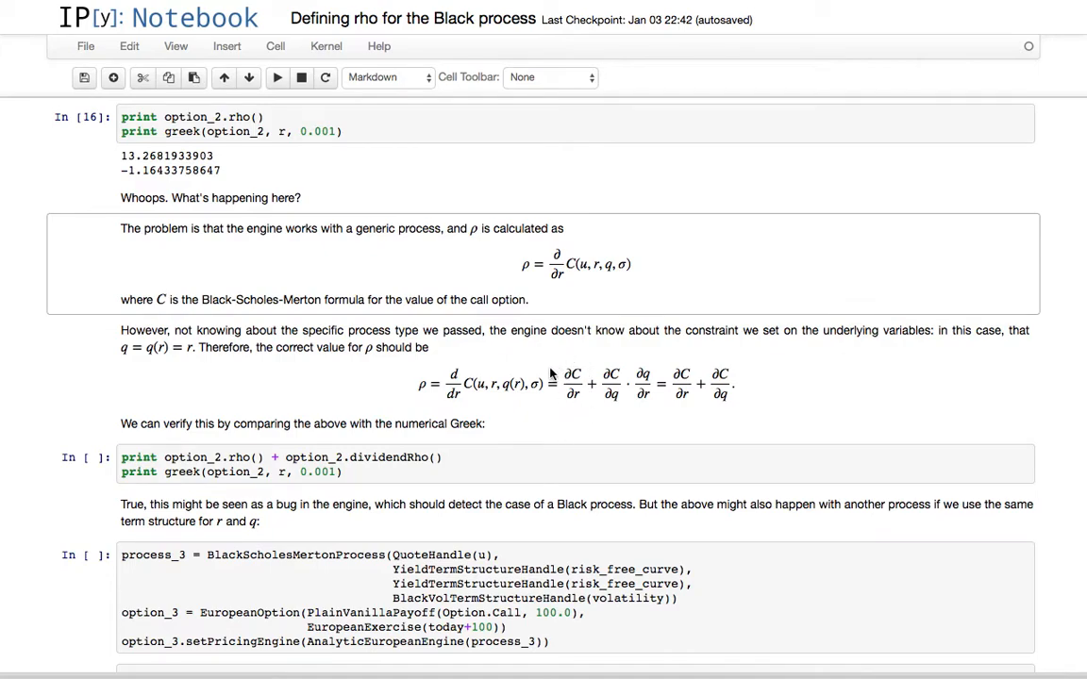
mouse_move(570, 372)
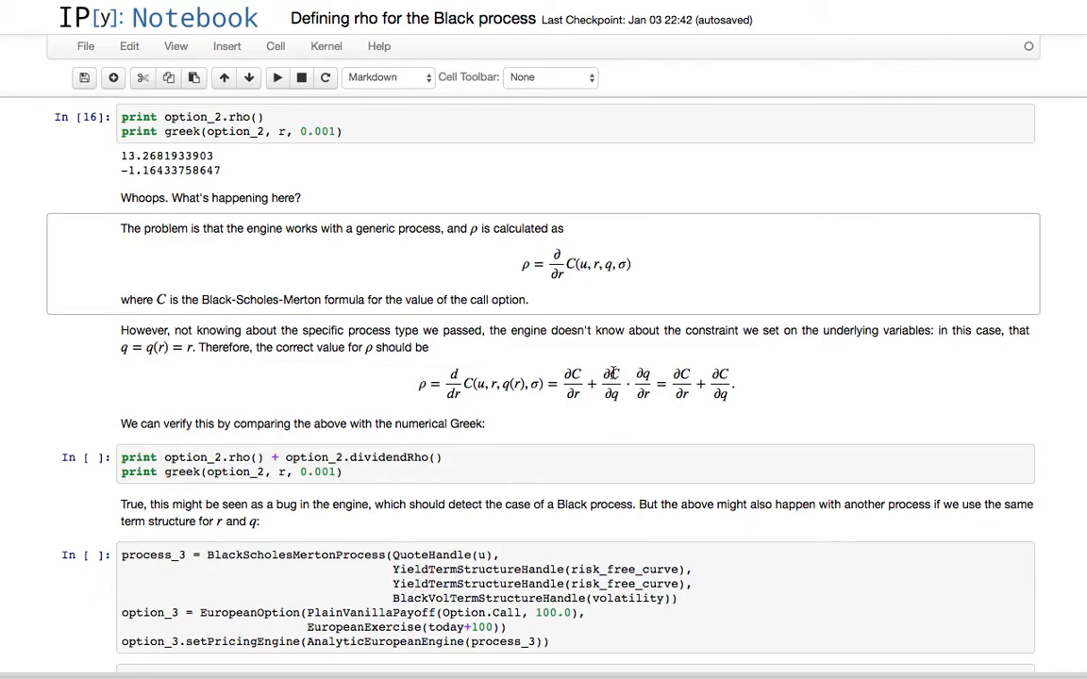
mouse_move(609, 387)
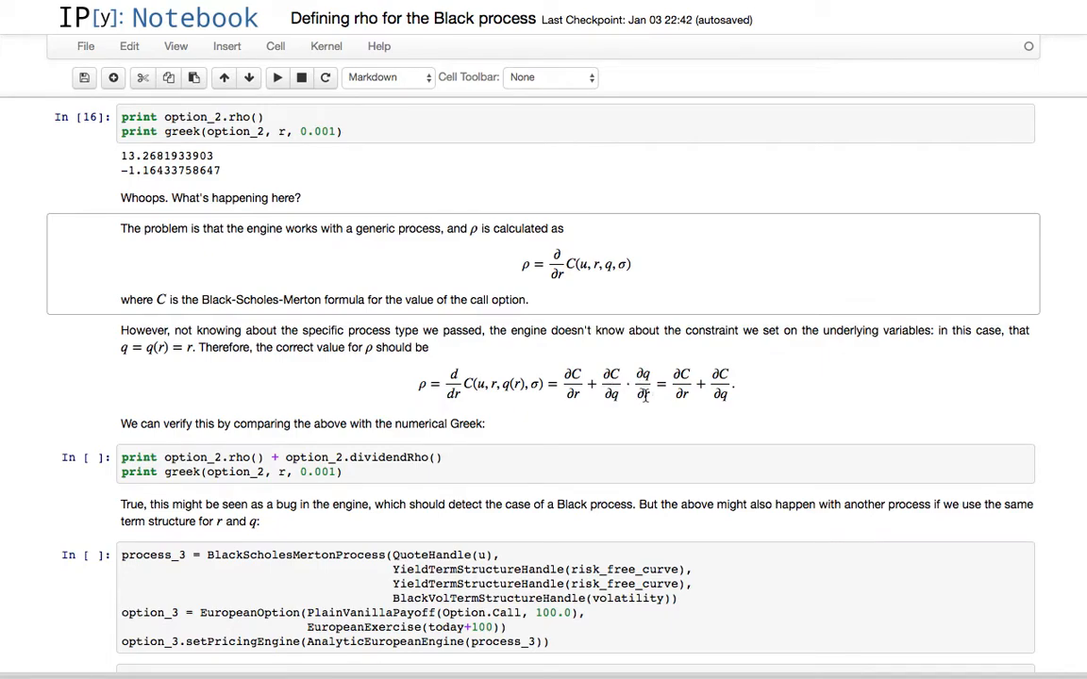
mouse_move(634, 415)
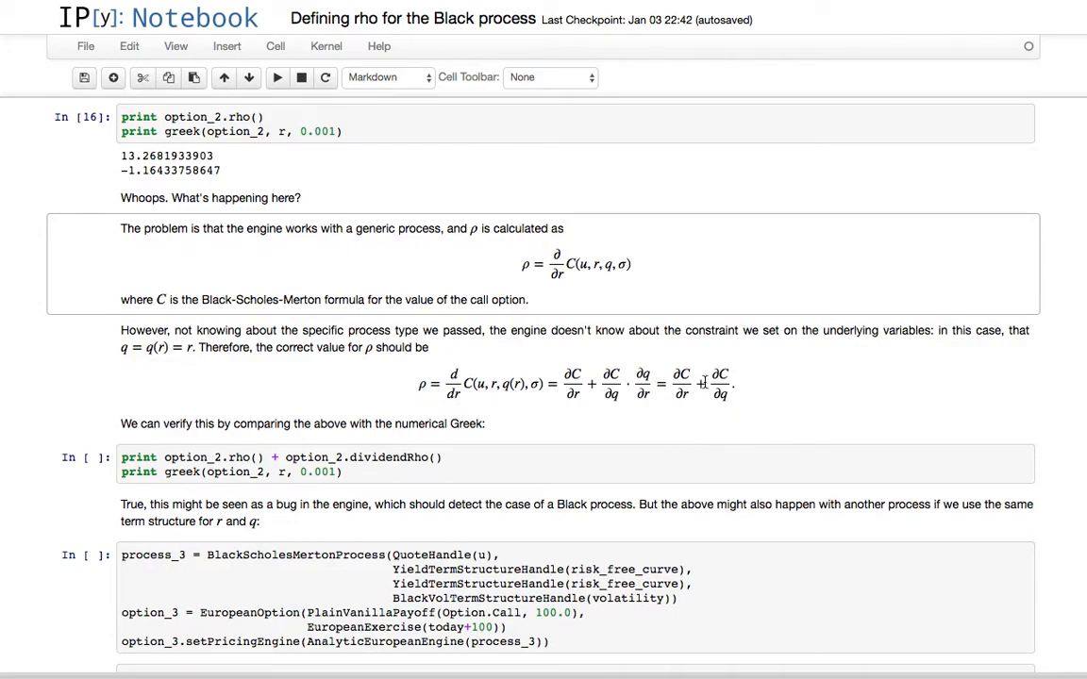
mouse_move(646, 379)
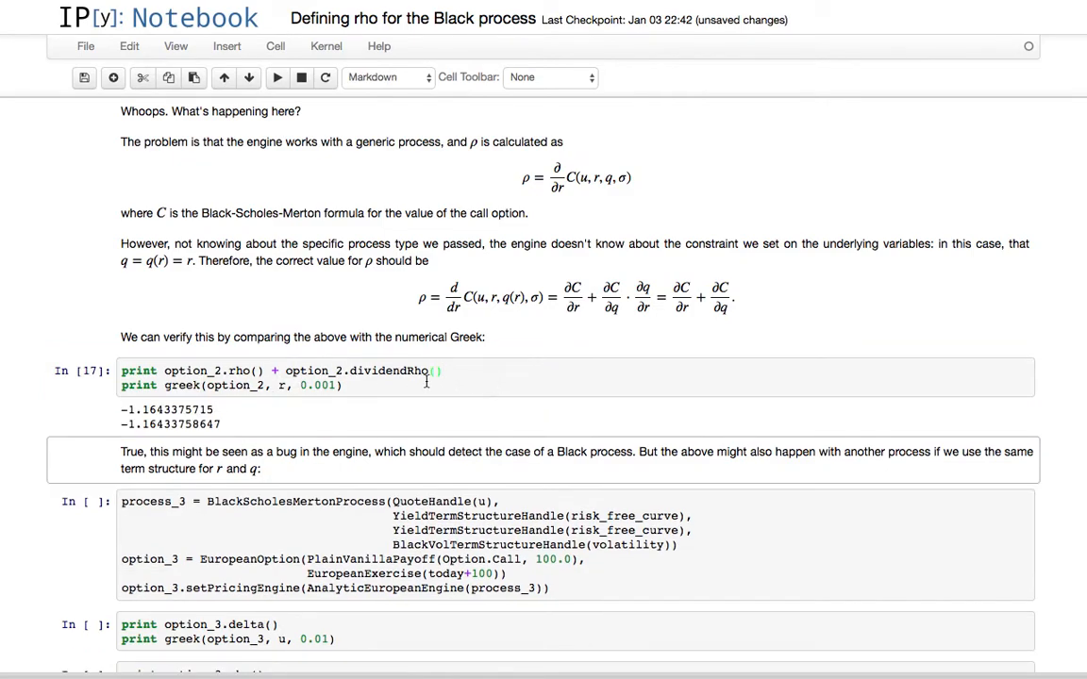
scroll(down, 3)
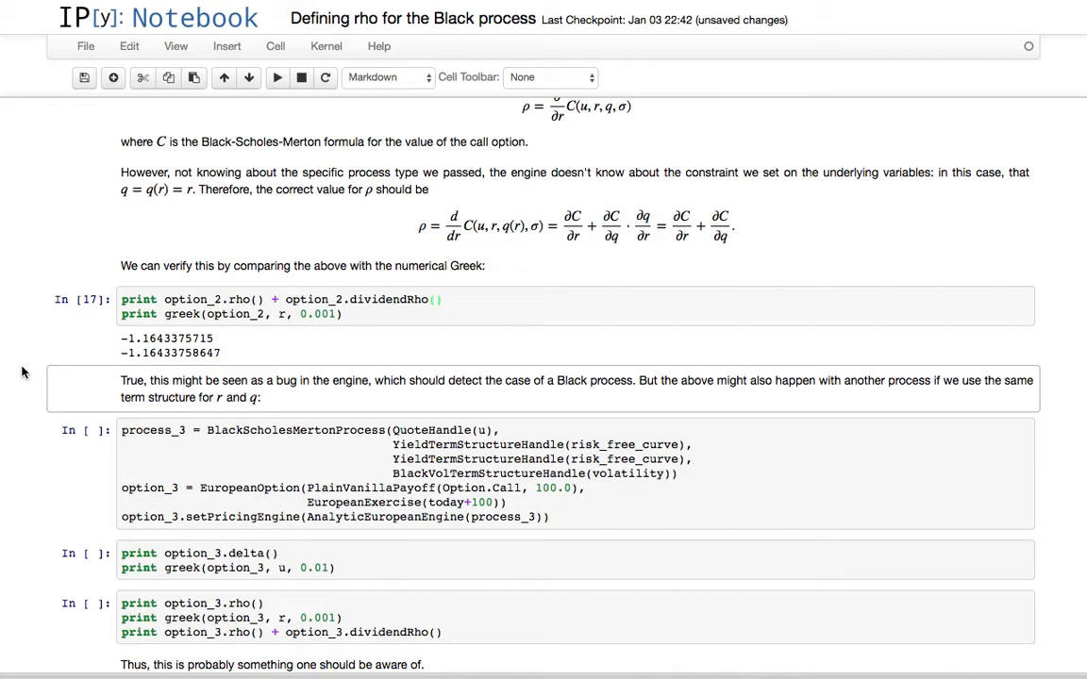
mouse_move(386, 350)
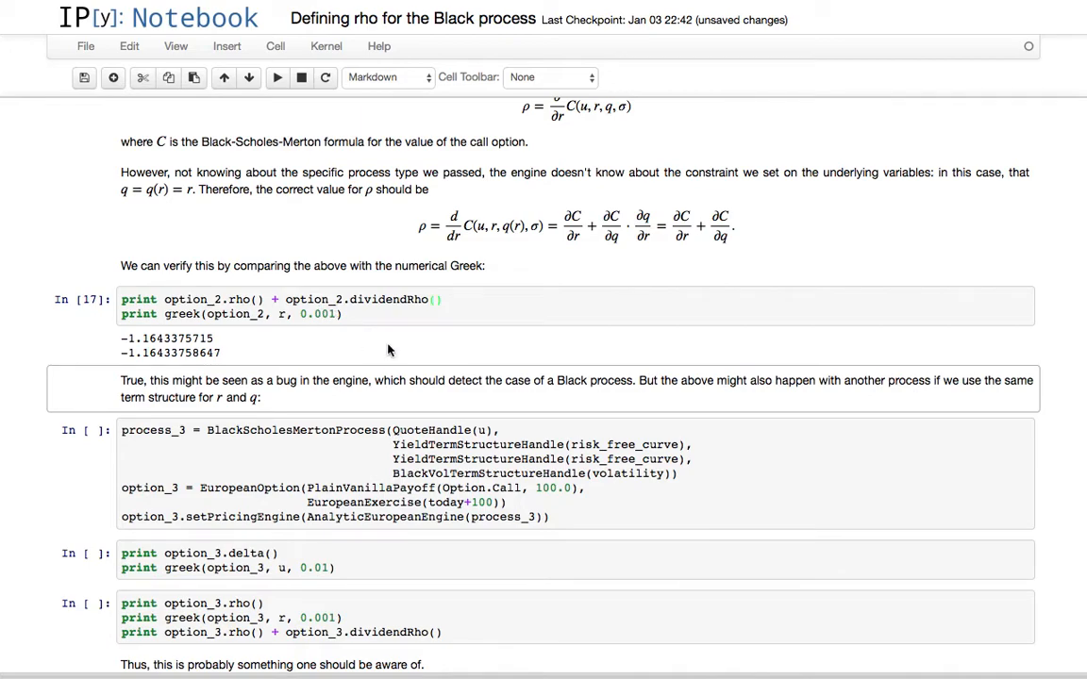
scroll(down, 3)
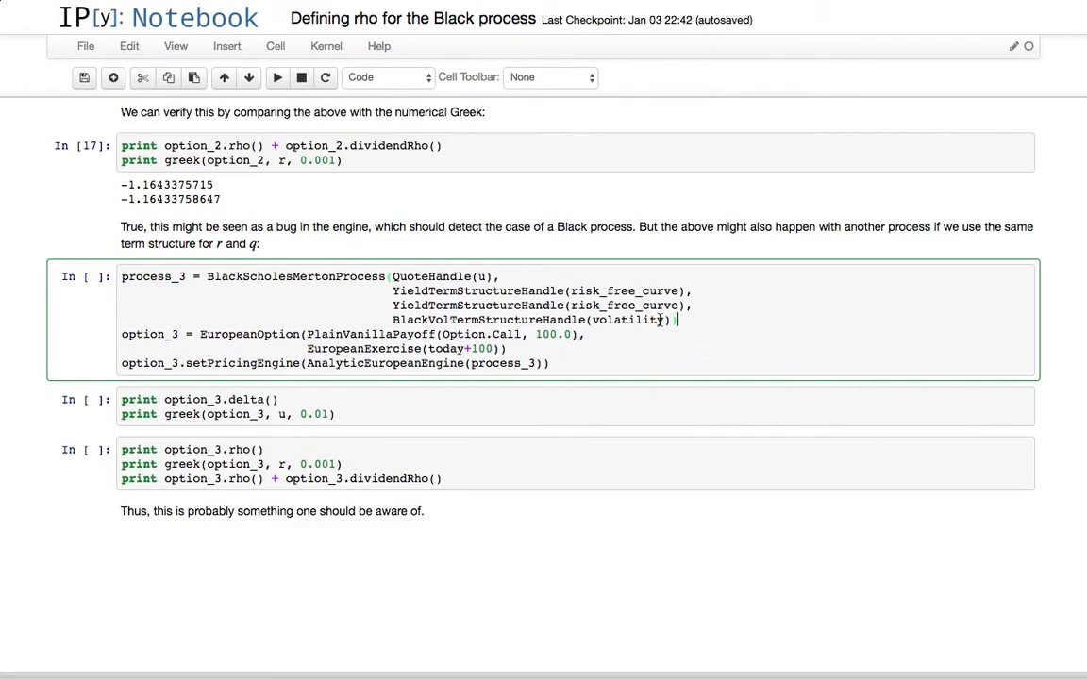
Run process_3 and option_3 delta and rho cells; rho matches -1.1643375715 only with dividend rho
click(276, 77)
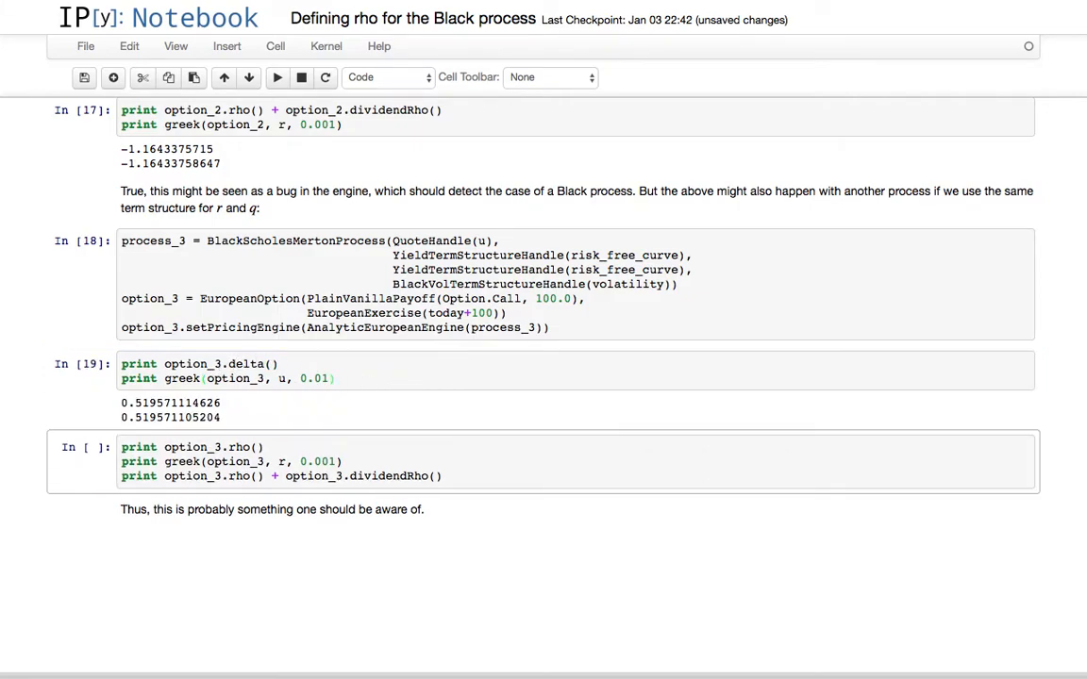
mouse_move(391, 429)
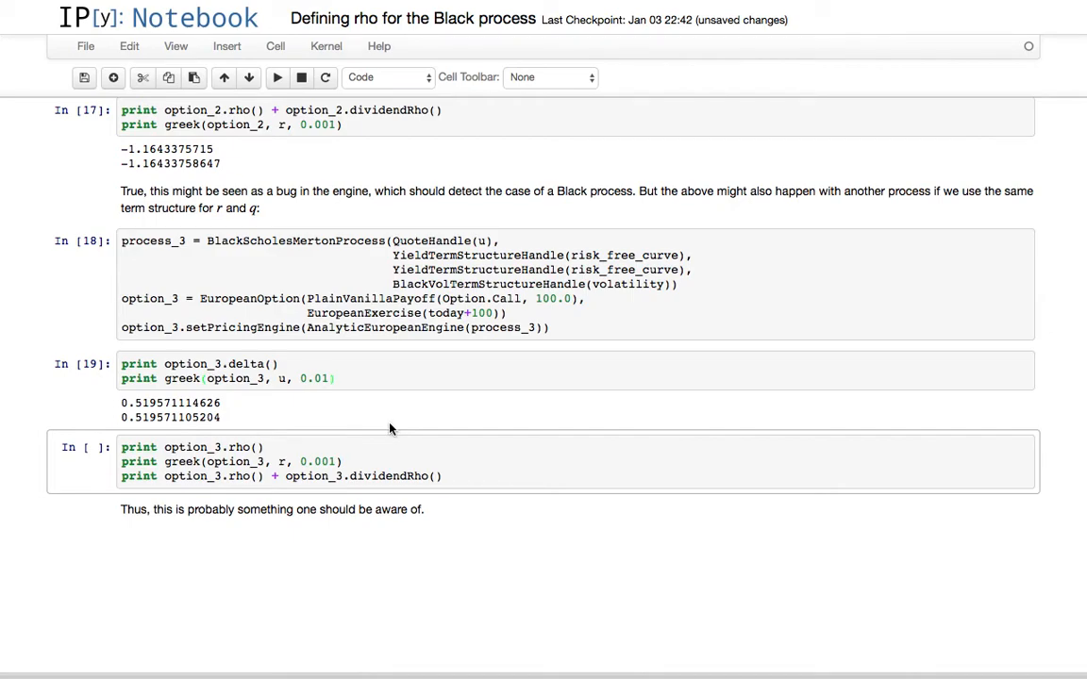
click(236, 446)
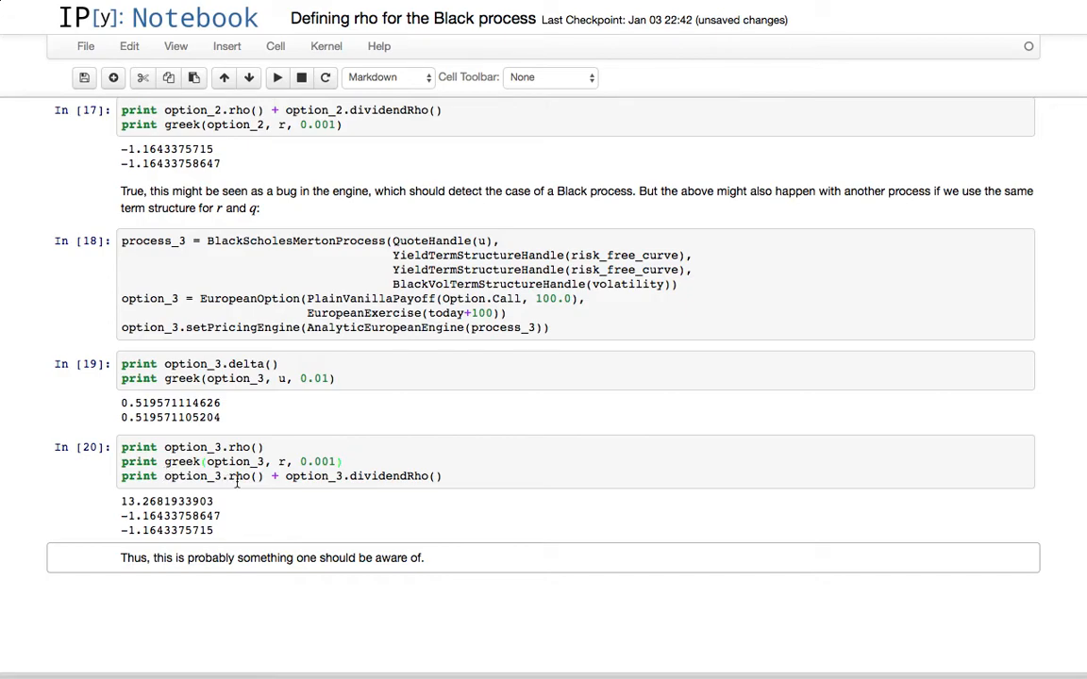
click(493, 477)
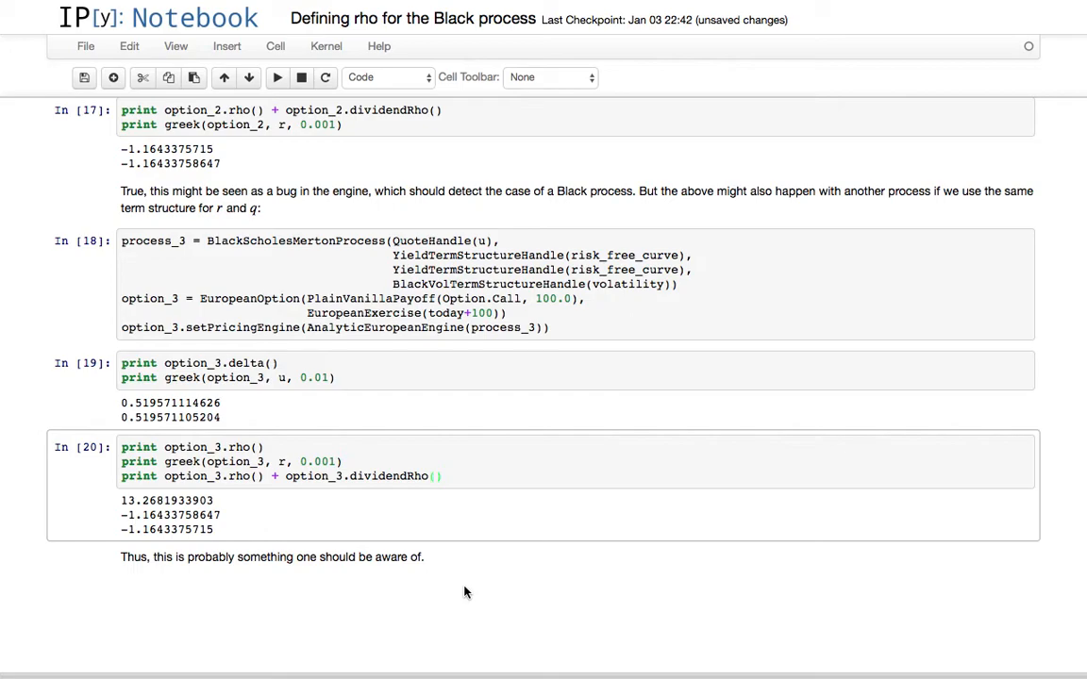
mouse_move(398, 538)
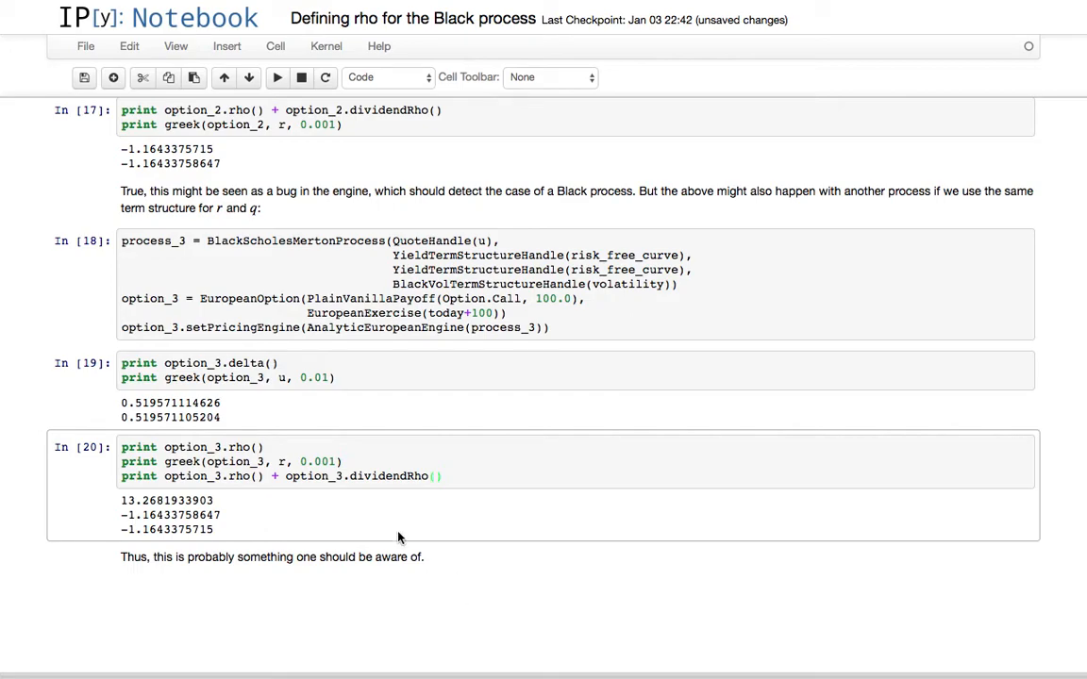
click(399, 450)
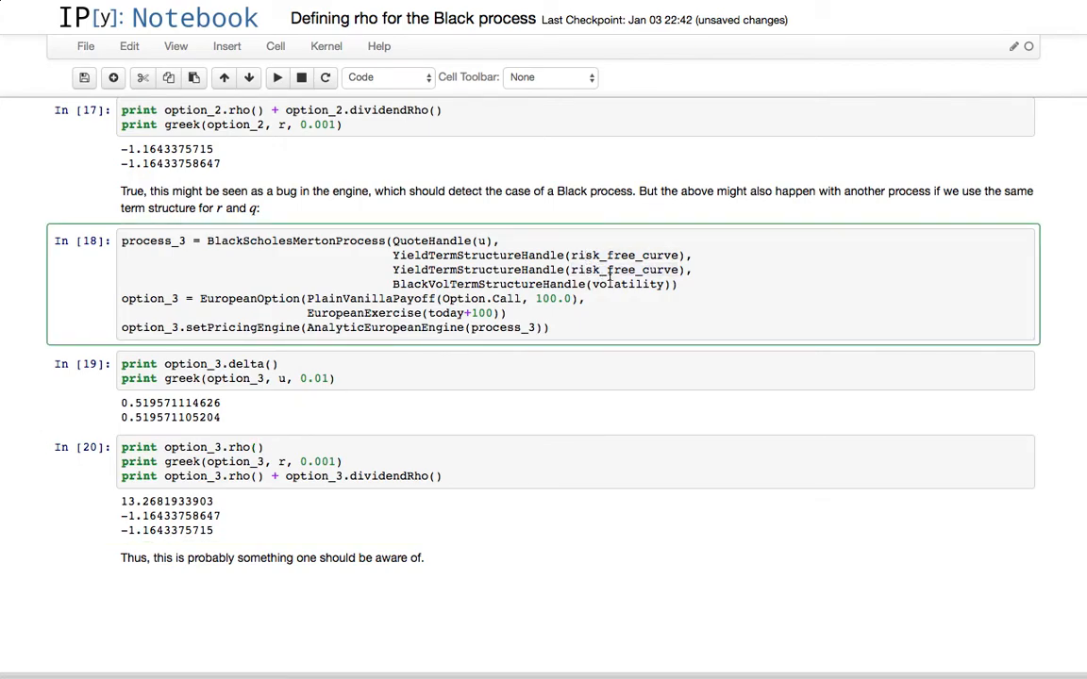
mouse_move(490, 401)
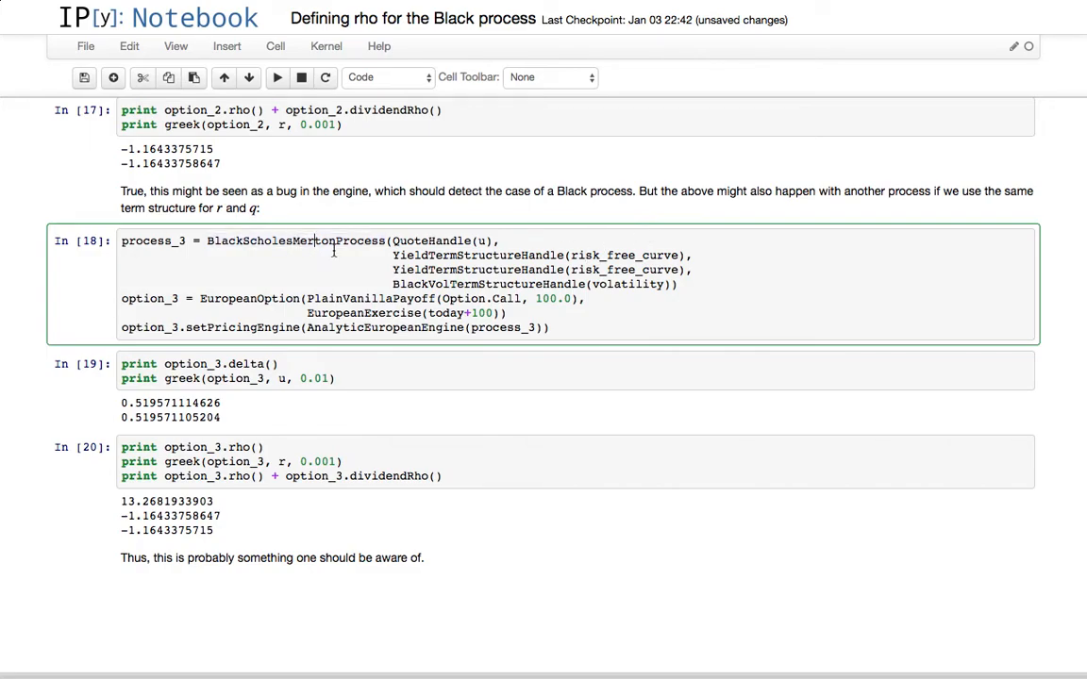
click(193, 447)
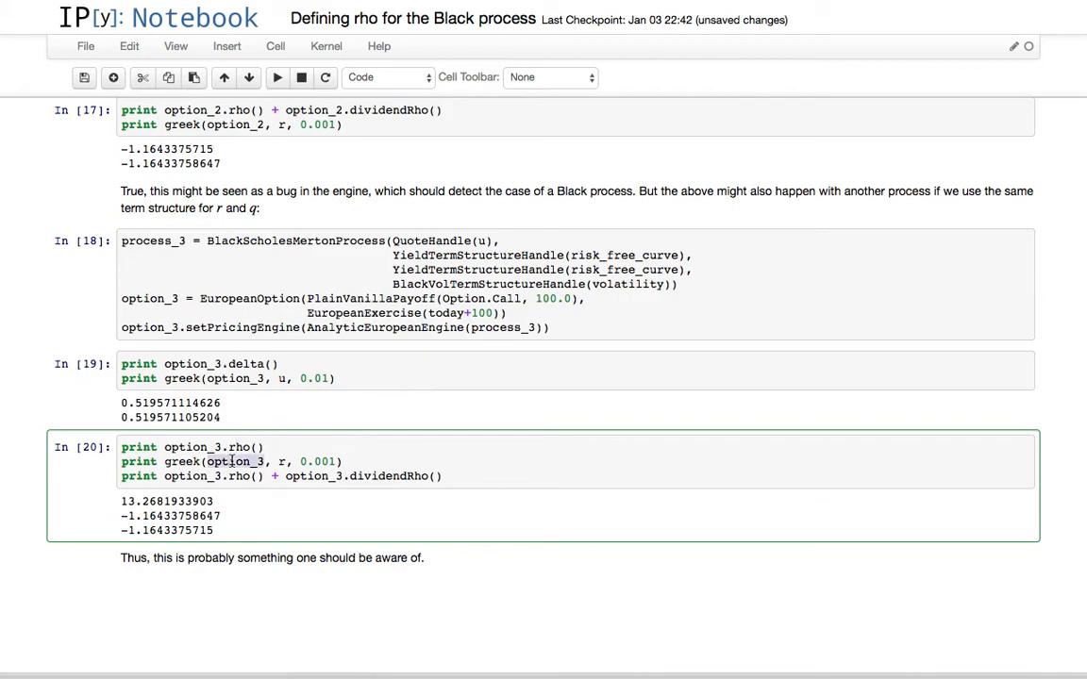
mouse_move(234, 521)
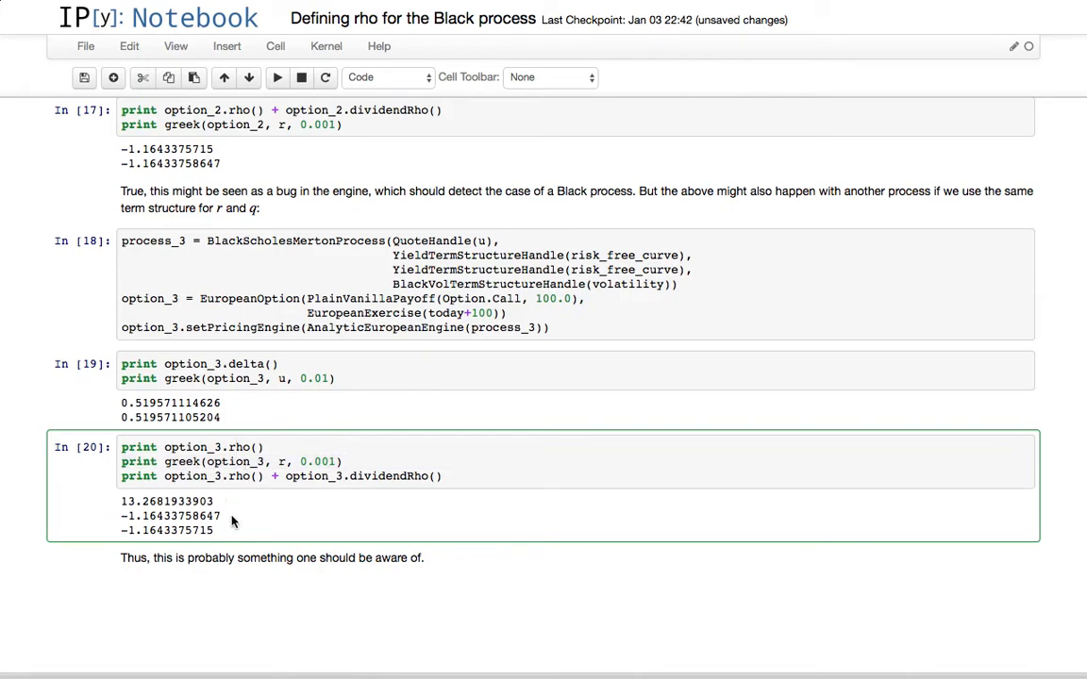